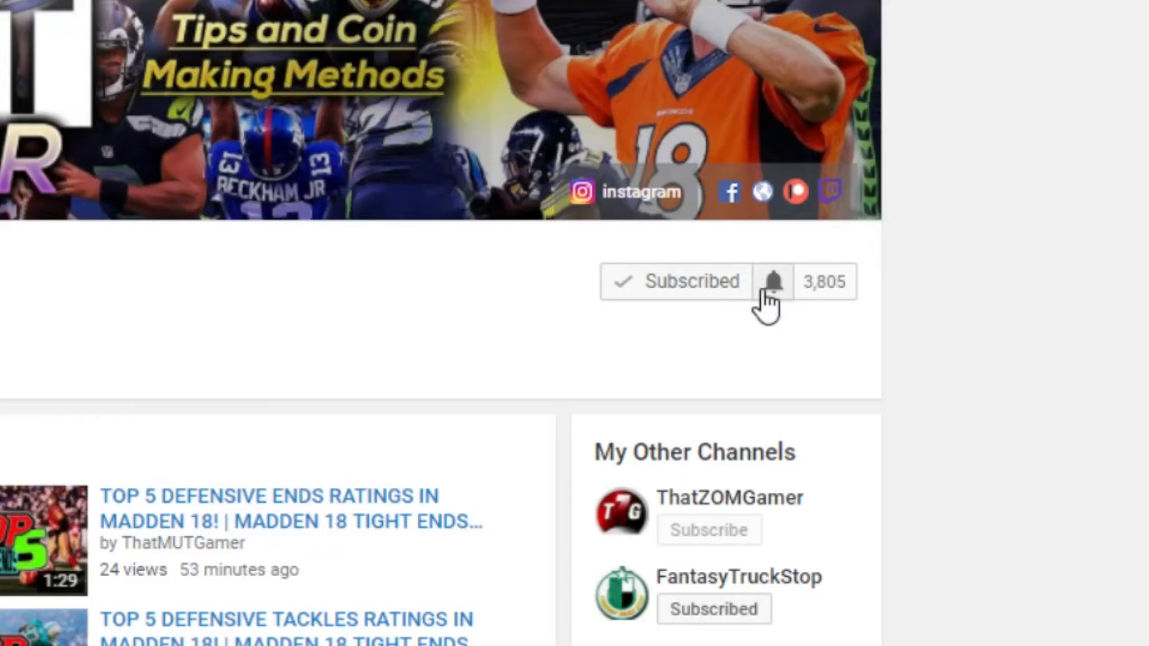
# Step: Scroll the Muthead feed up to the Bruce Matthews article offering 90 and 83 OVR versions
pyautogui.click(771, 282)
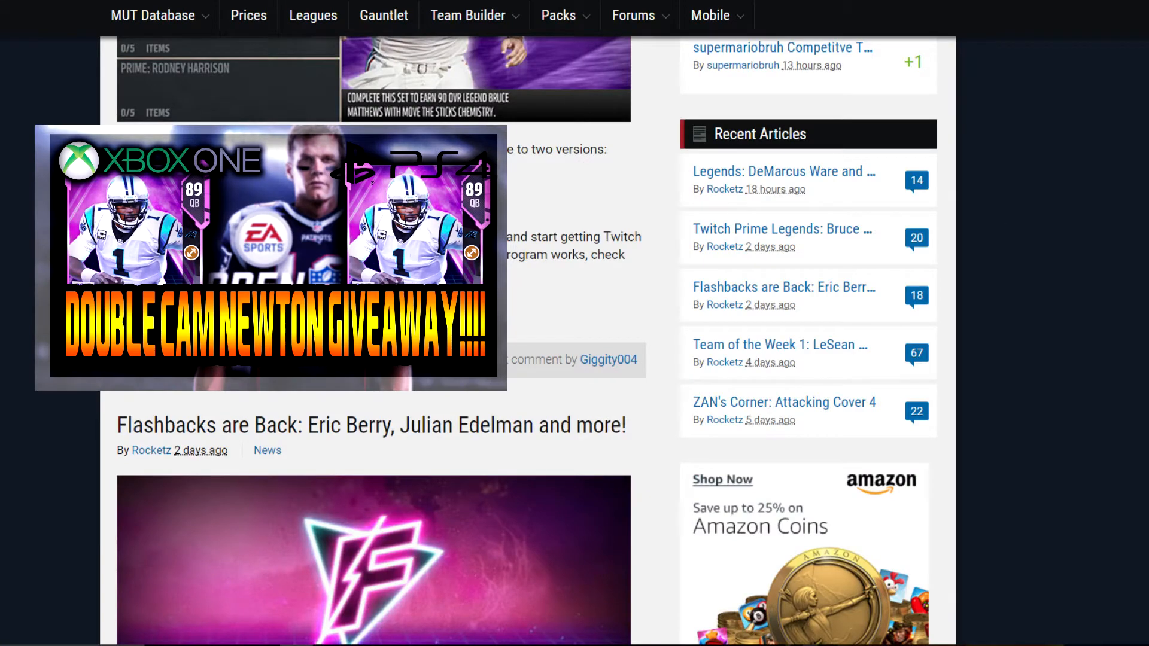
pyautogui.scroll(3)
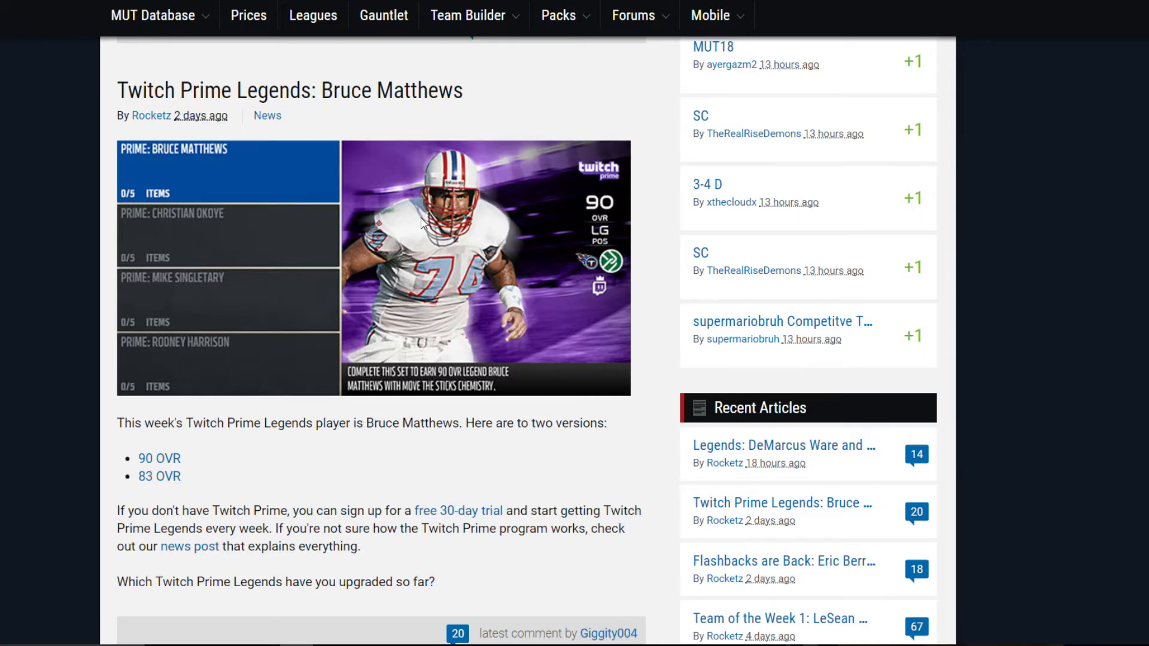
# Step: Scroll to the end of the Bruce Matthews article, just above Flashbacks are Back
pyautogui.scroll(3)
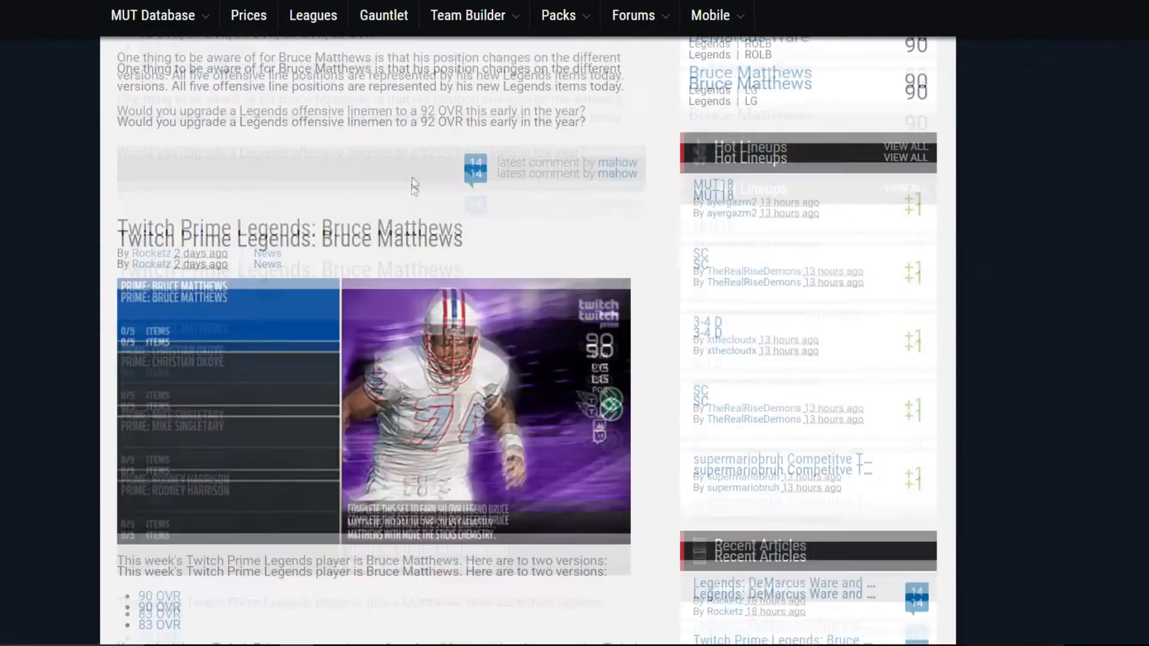
pyautogui.scroll(-3)
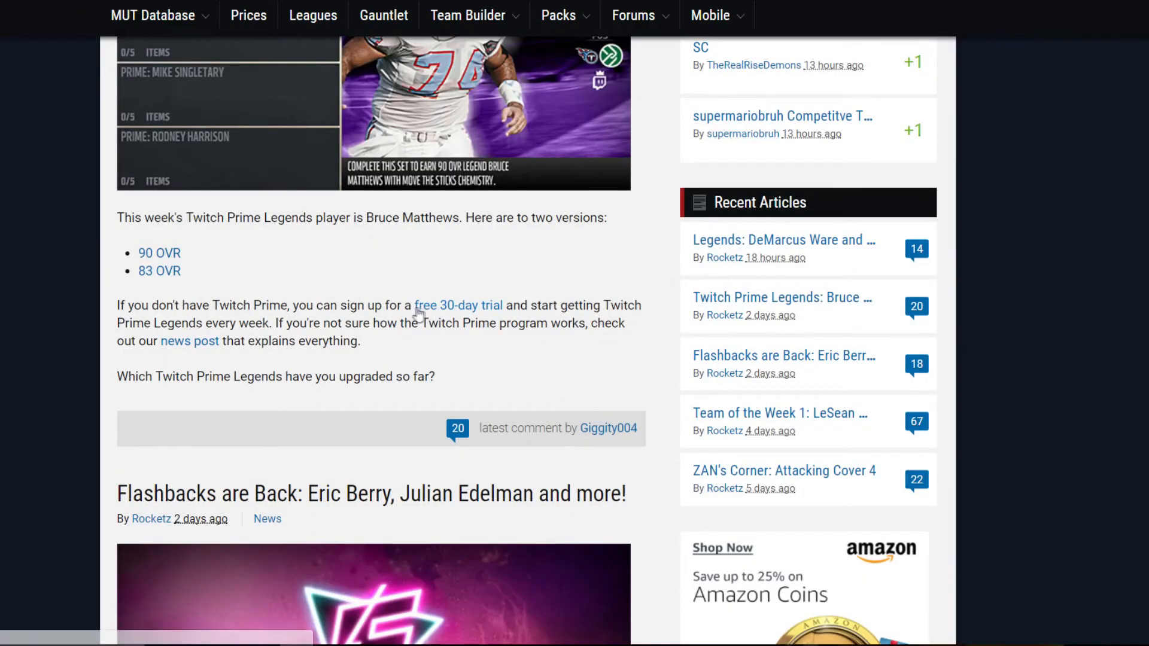
pyautogui.moveTo(463, 312)
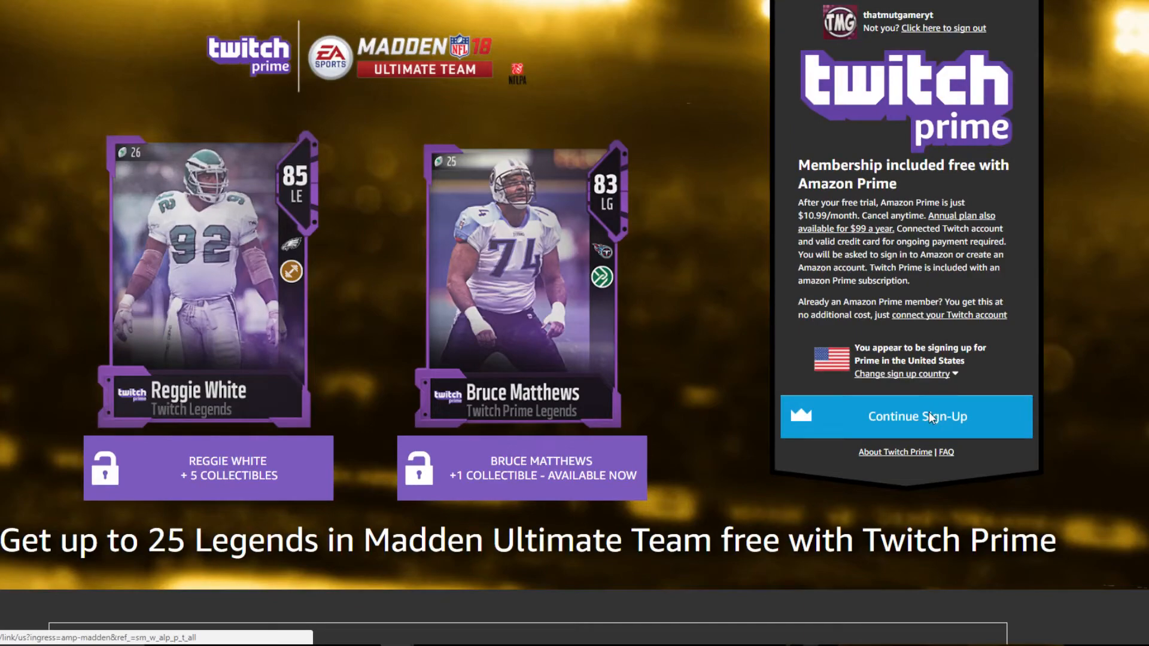
# Step: Continue the Twitch Prime sign-up and confirm linking the Twitch account to Amazon
pyautogui.click(917, 417)
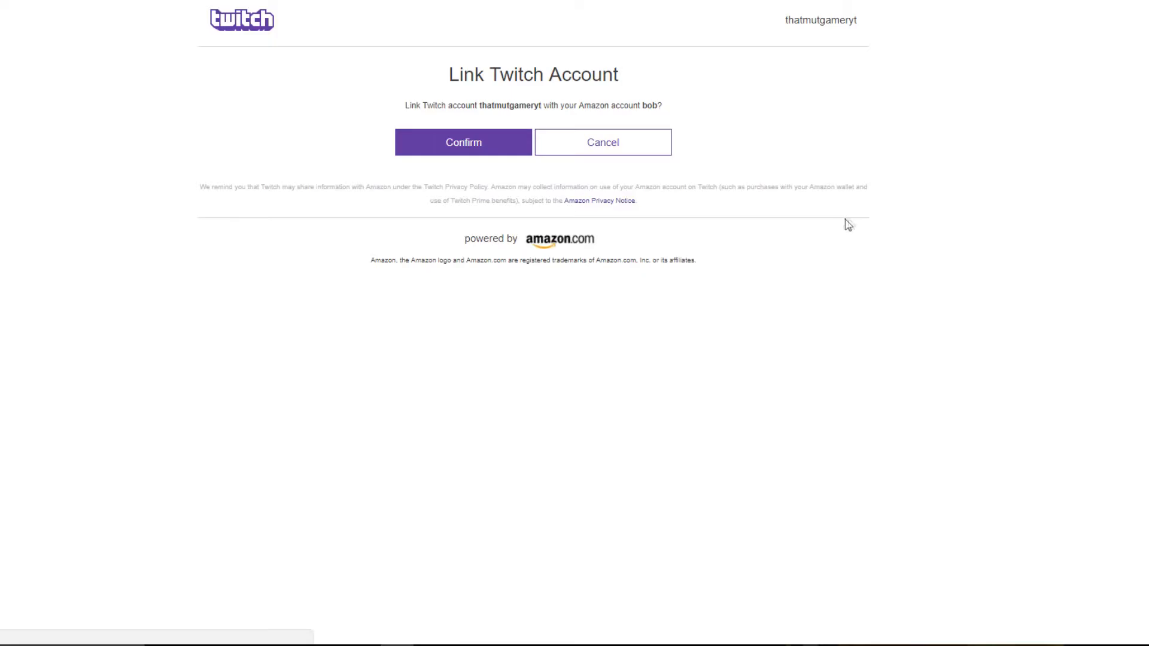
pyautogui.moveTo(458, 191)
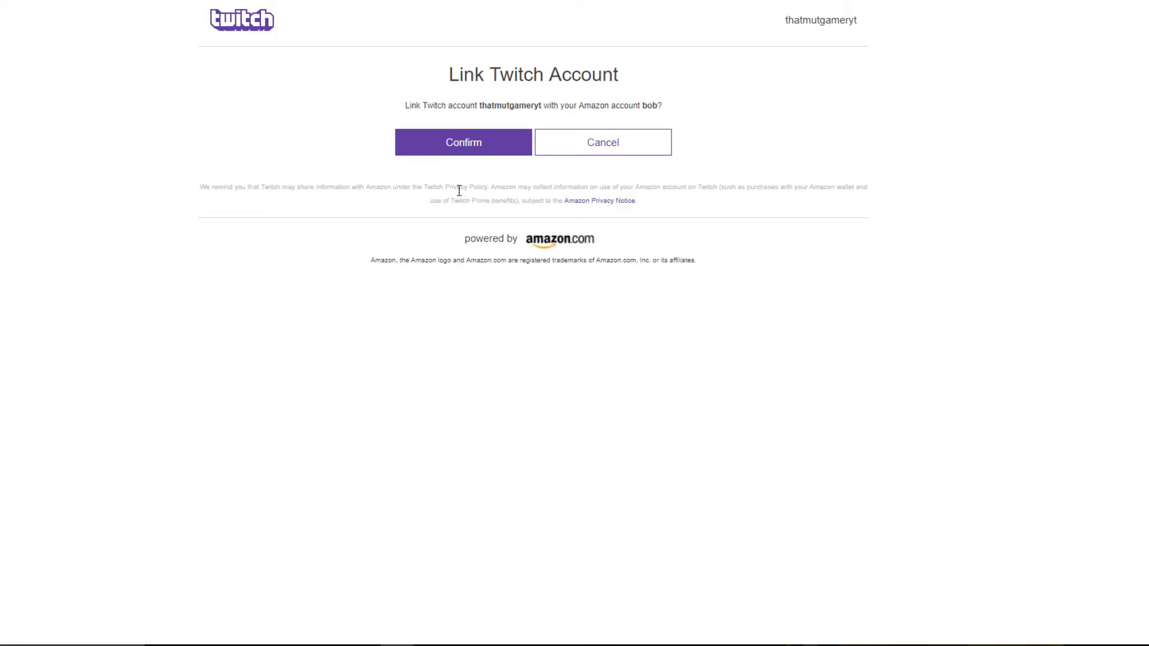
pyautogui.moveTo(463, 182)
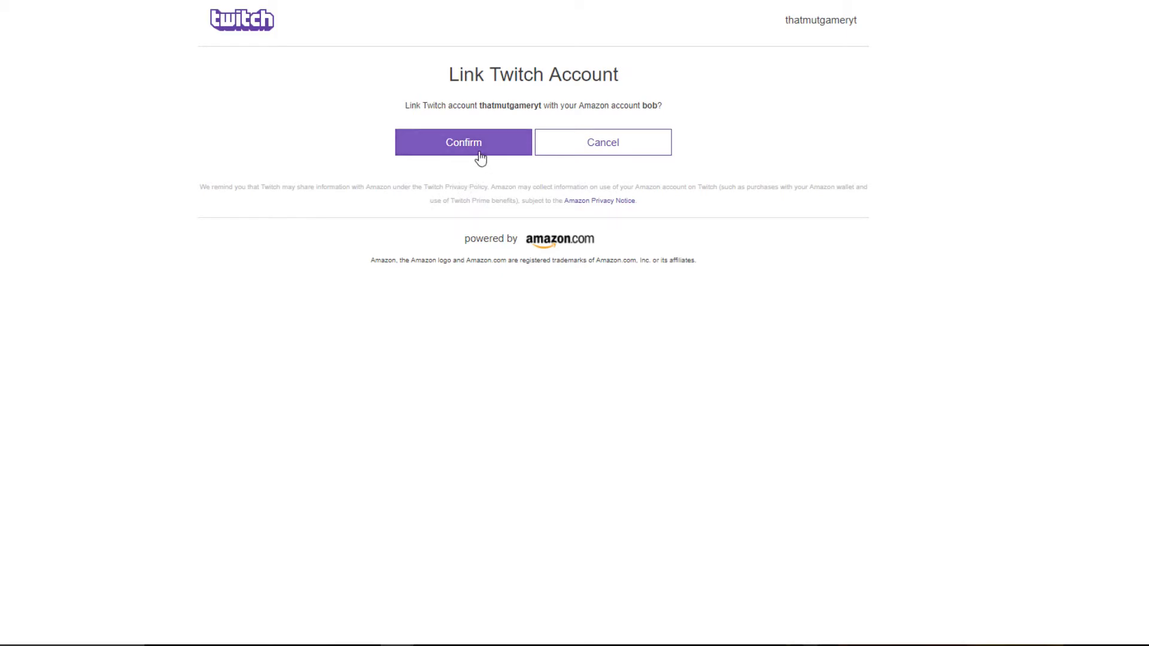
pyautogui.moveTo(414, 118)
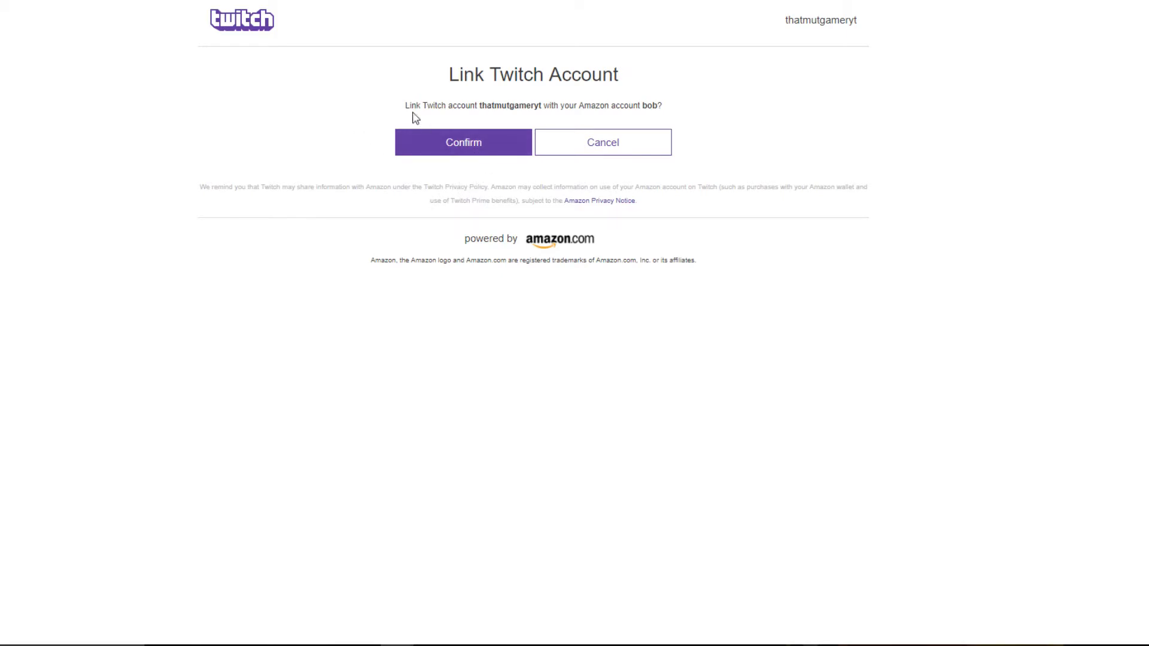
pyautogui.moveTo(541, 107)
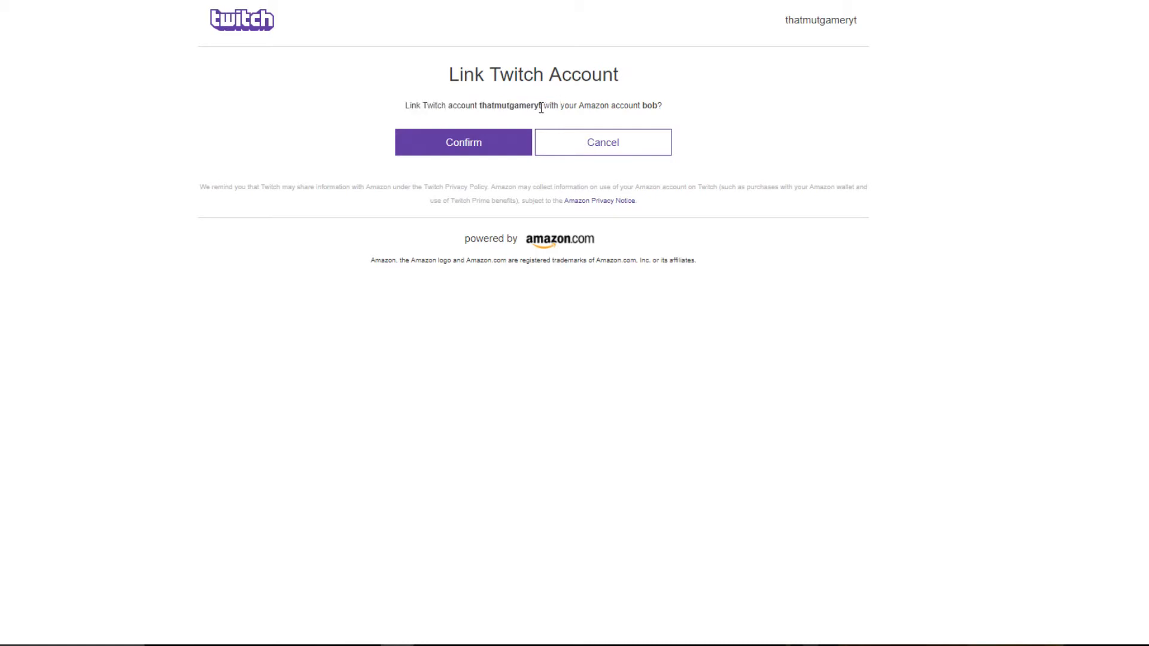
pyautogui.moveTo(599, 117)
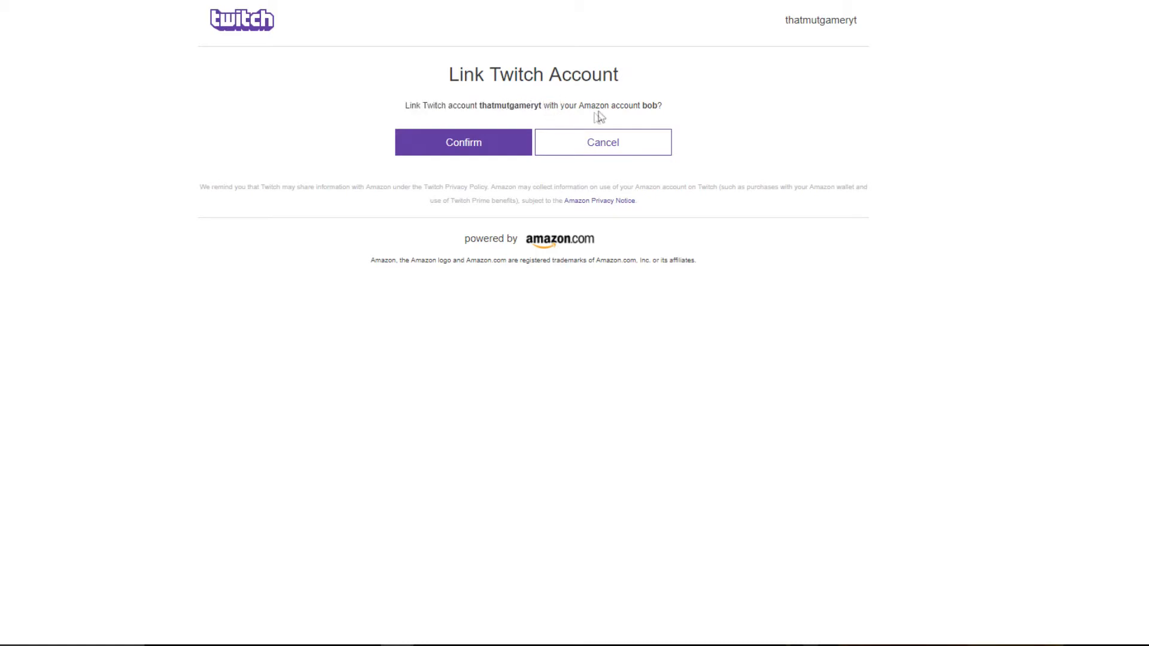
pyautogui.moveTo(495, 156)
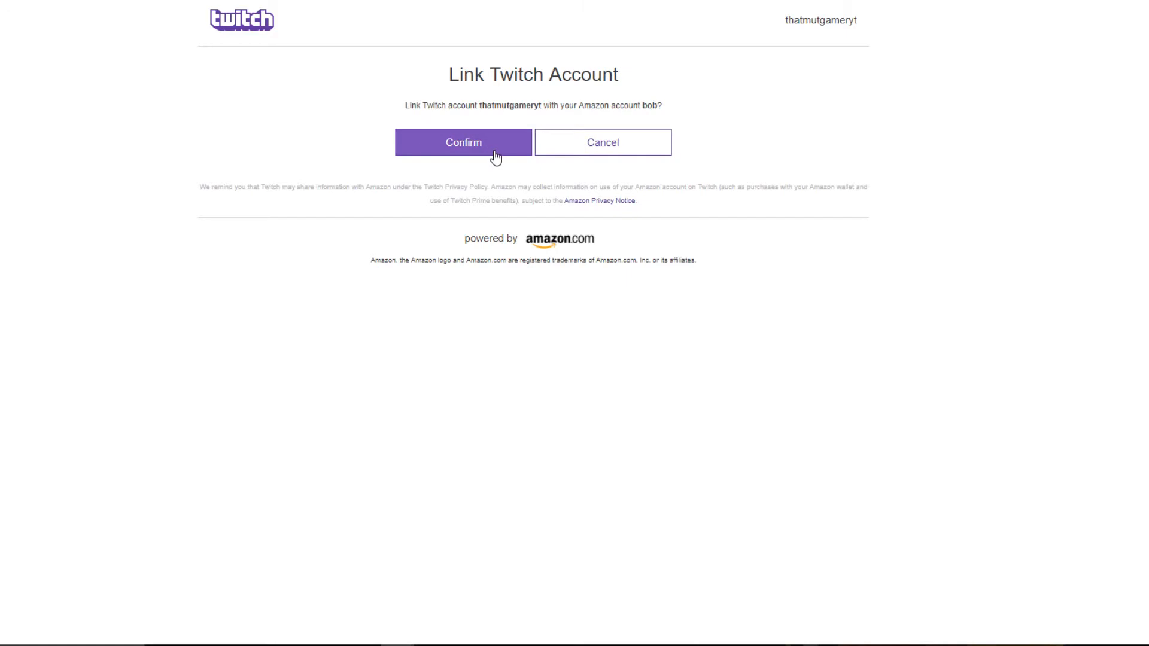
pyautogui.click(463, 142)
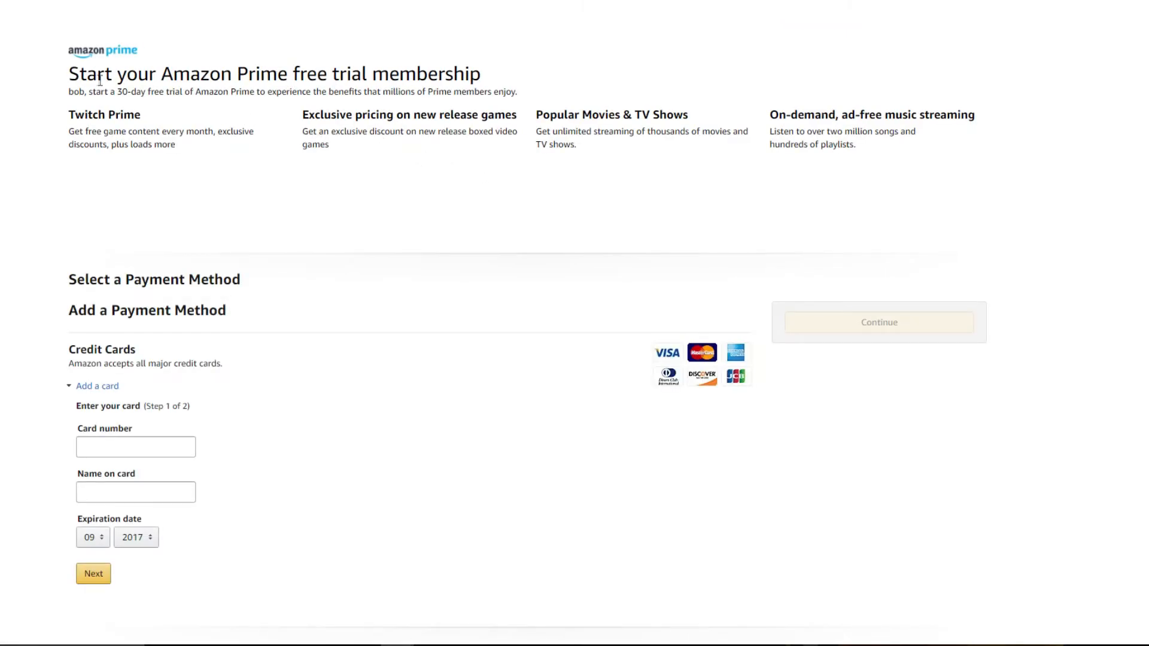
pyautogui.moveTo(228, 67)
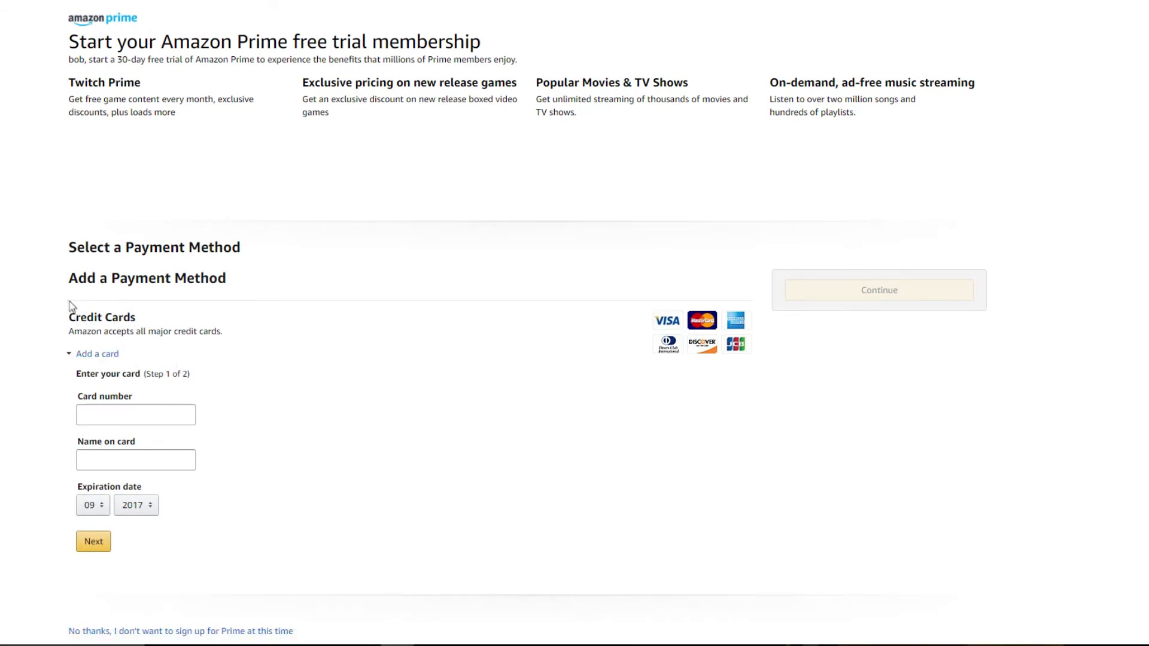
# Step: Collapse the 'Add a card' entry fields under Credit Cards
pyautogui.click(98, 353)
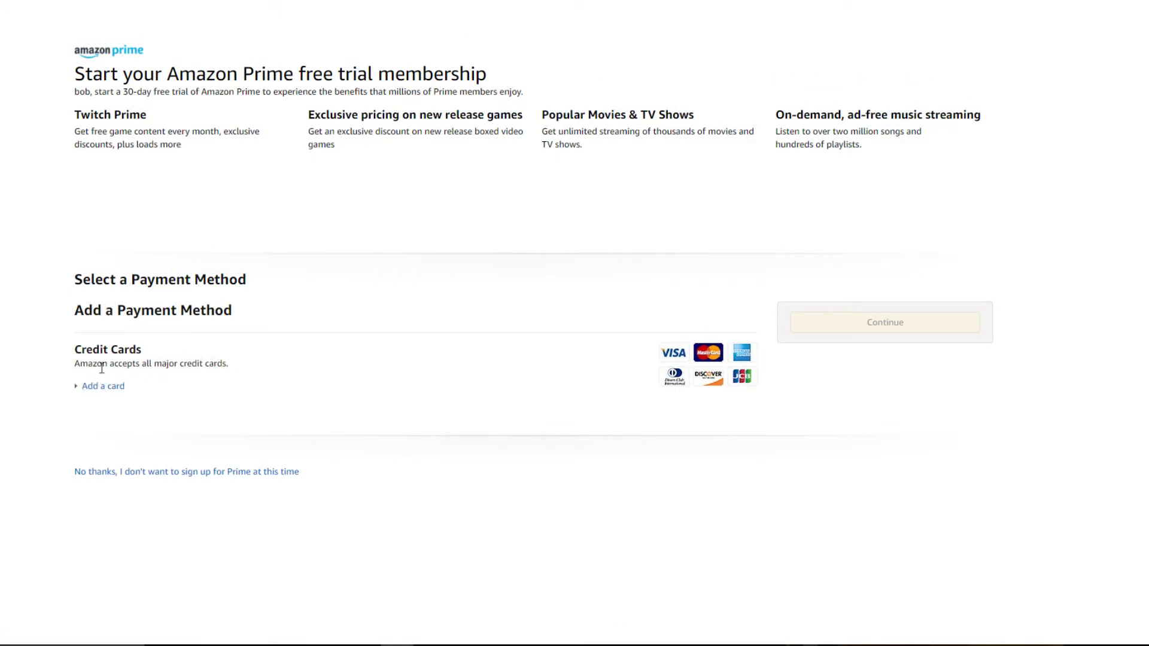
pyautogui.moveTo(675, 370)
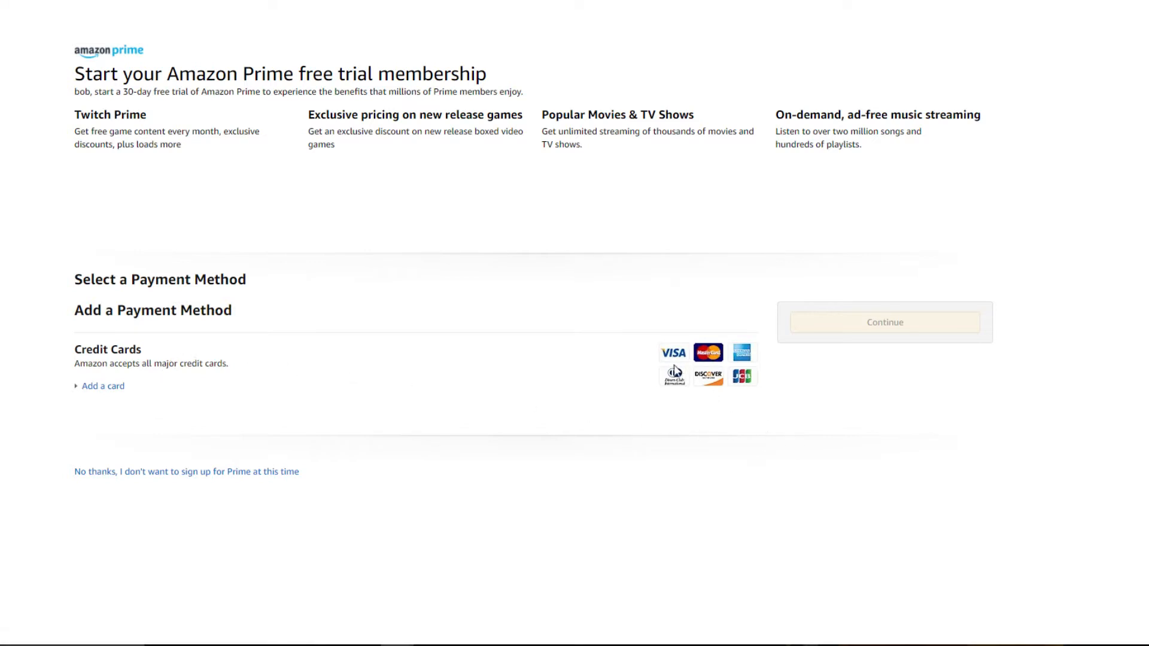
pyautogui.moveTo(234, 465)
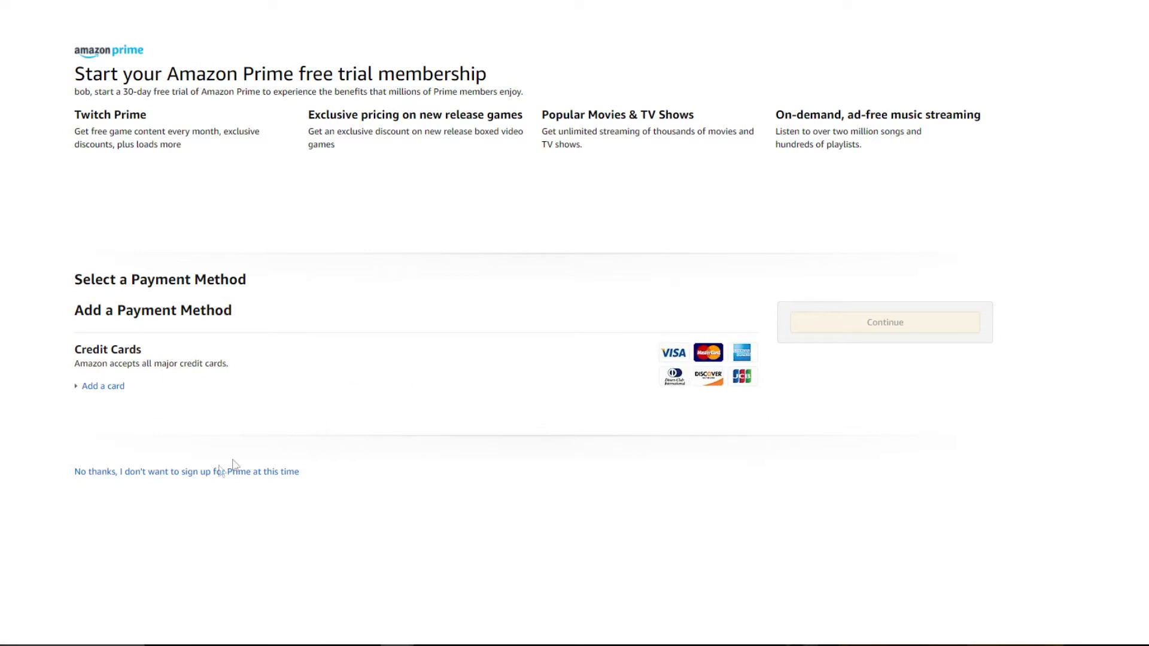
pyautogui.moveTo(186, 471)
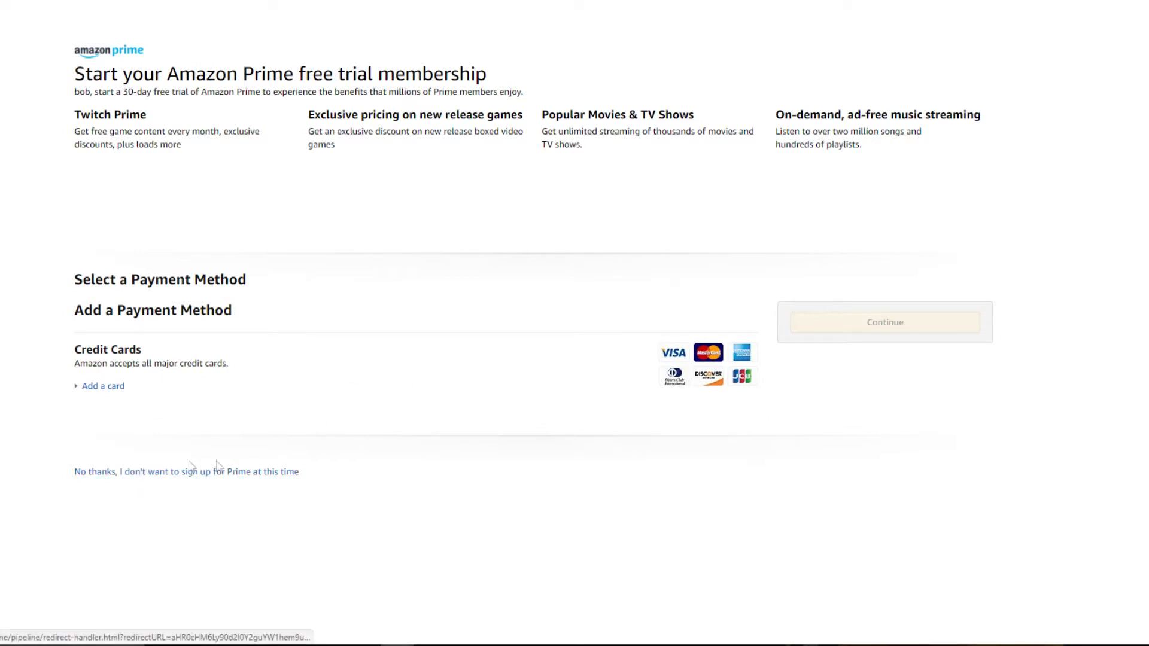
pyautogui.moveTo(174, 438)
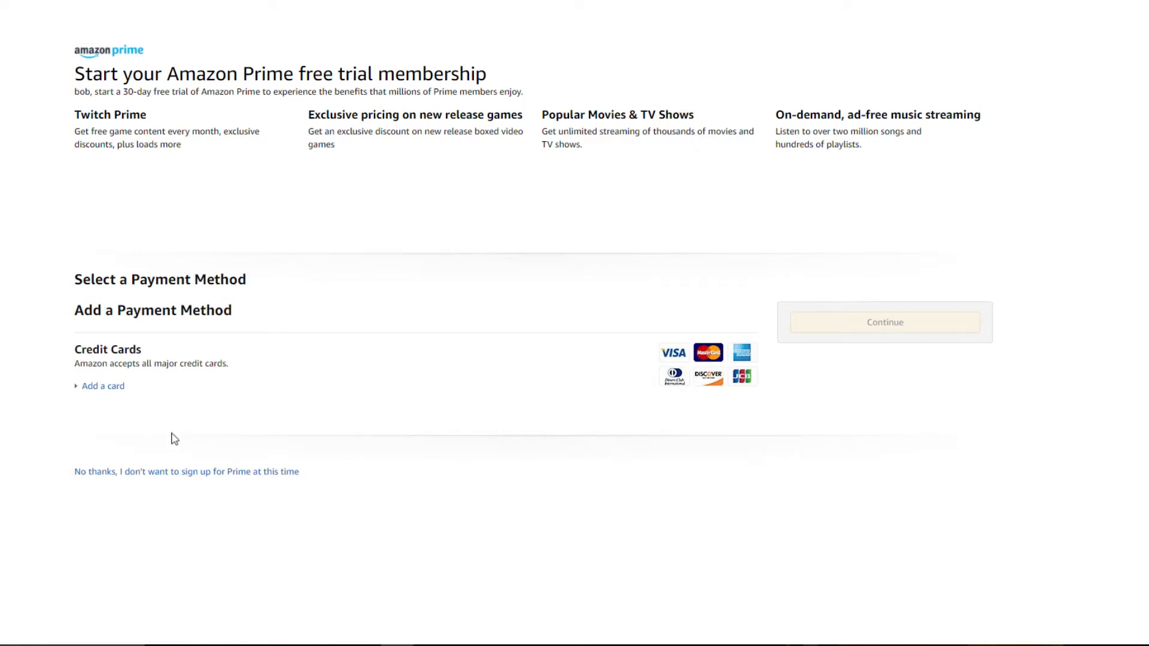
pyautogui.moveTo(252, 427)
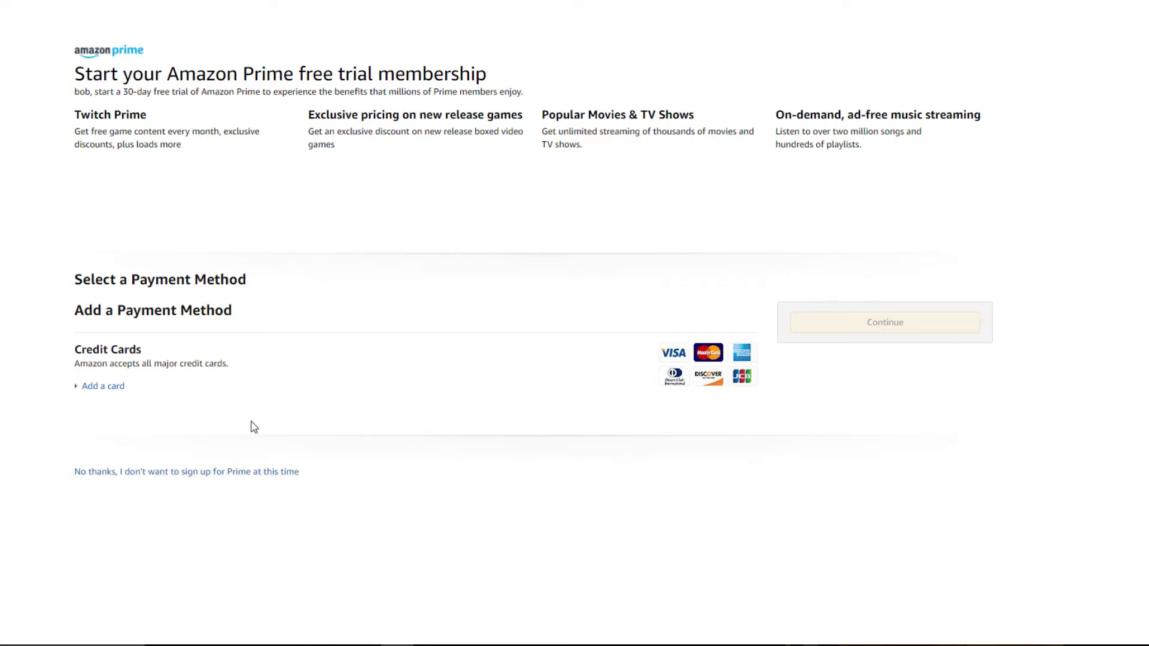
pyautogui.click(102, 386)
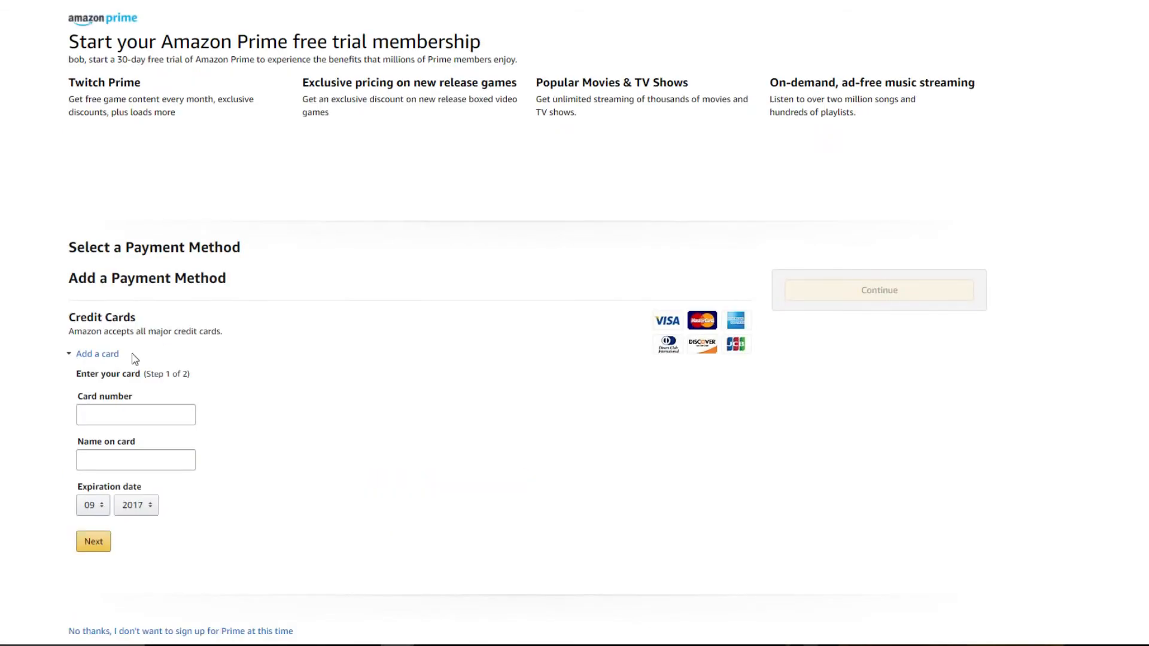
pyautogui.moveTo(555, 335)
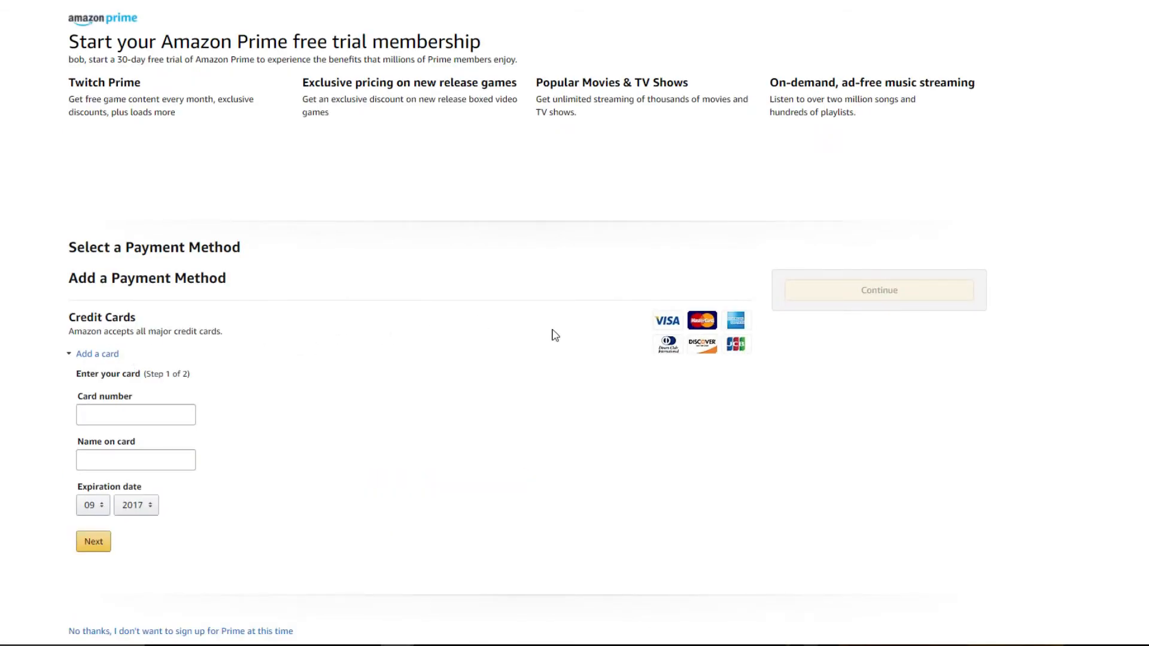
pyautogui.moveTo(239, 366)
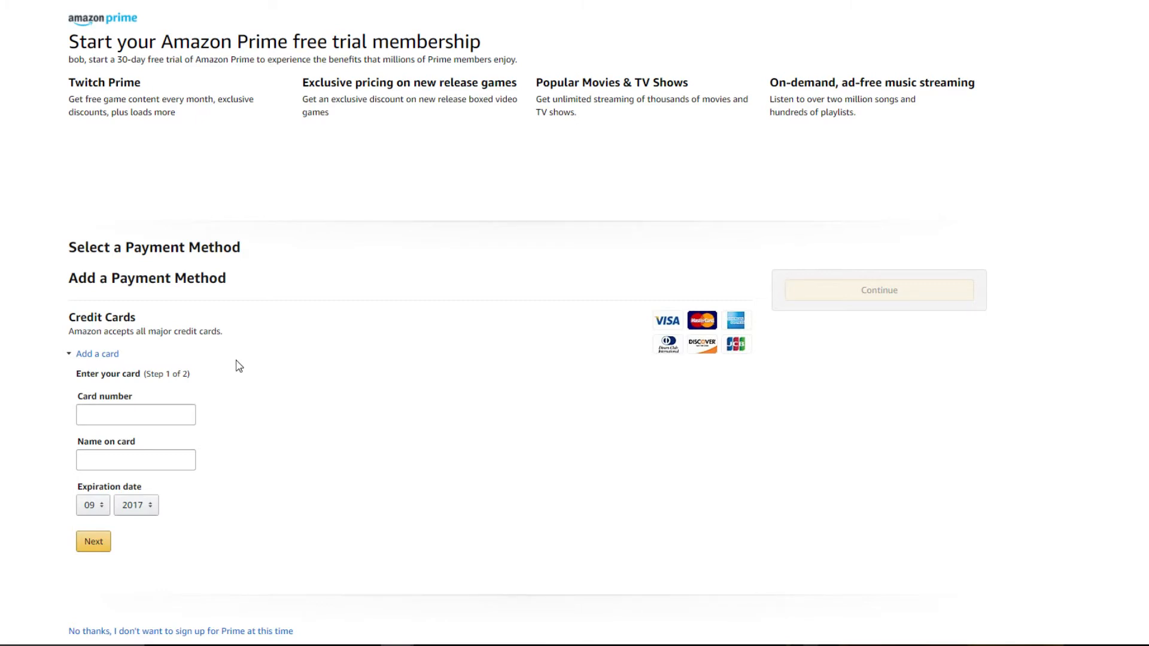
pyautogui.moveTo(188, 369)
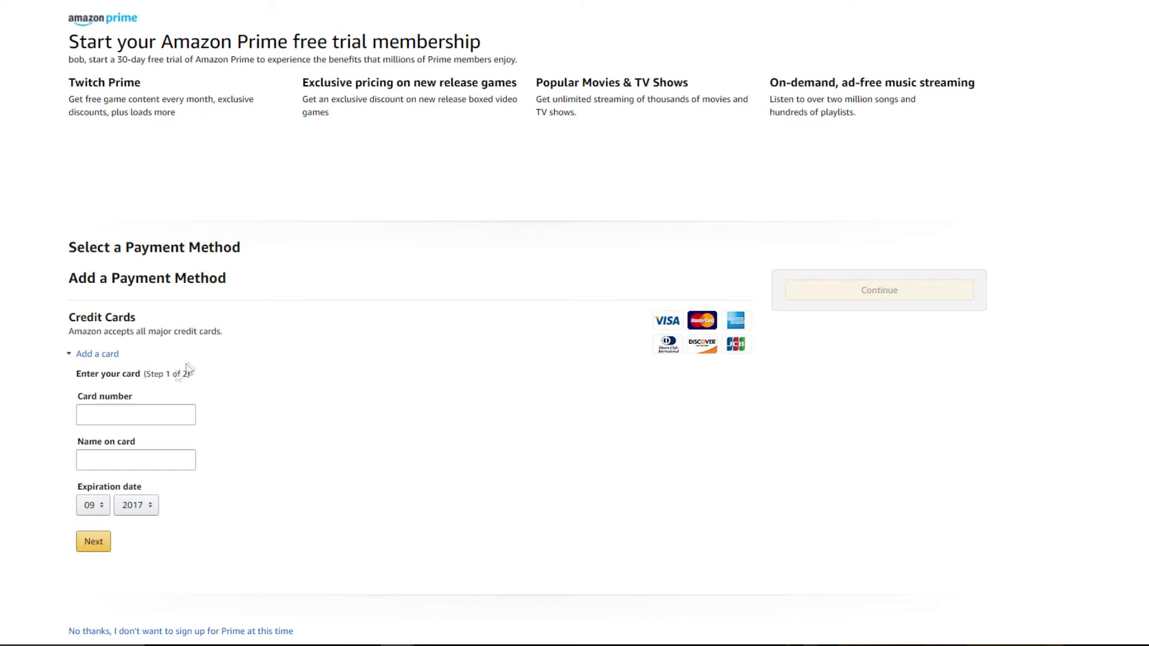
pyautogui.moveTo(215, 487)
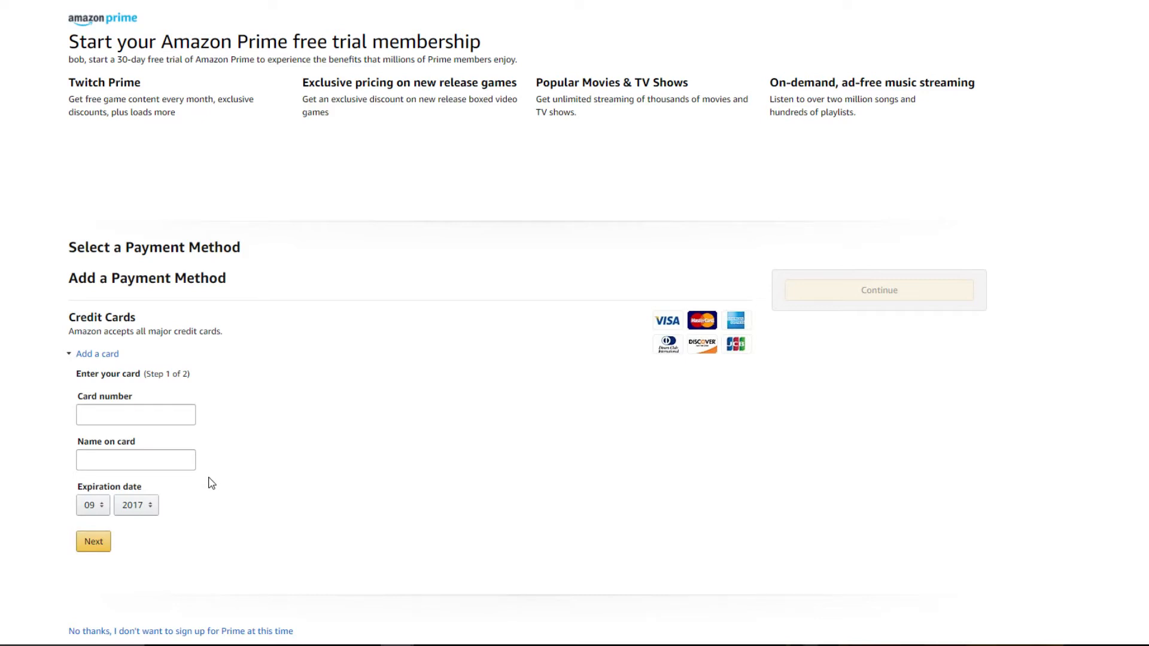
pyautogui.moveTo(183, 405)
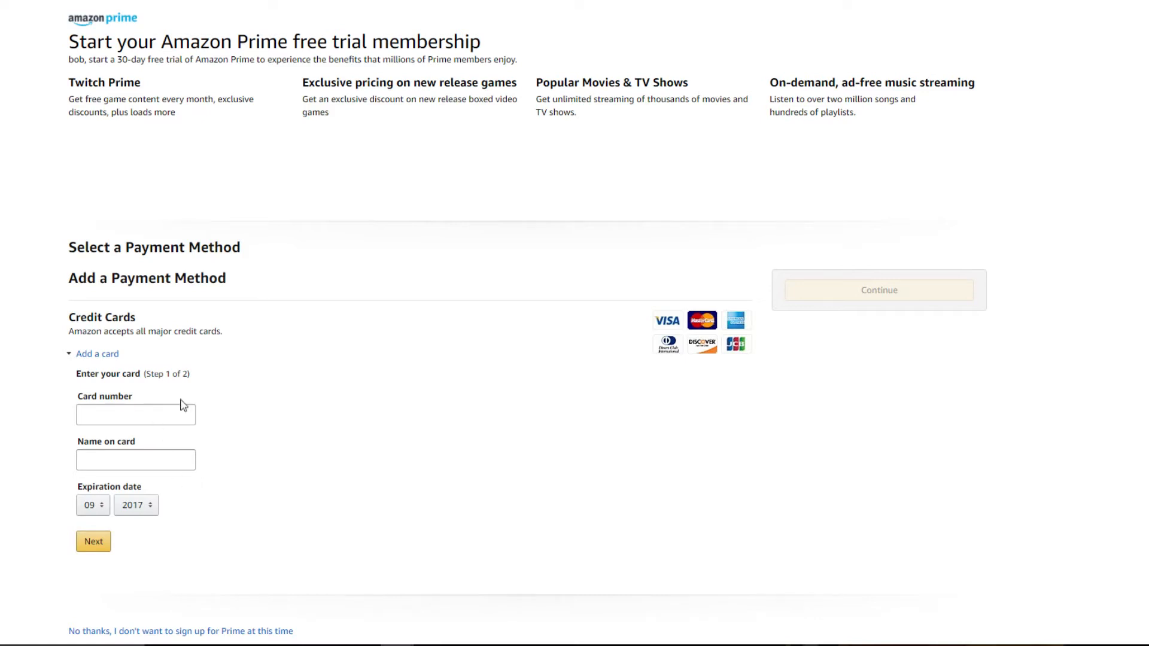
pyautogui.moveTo(750, 344)
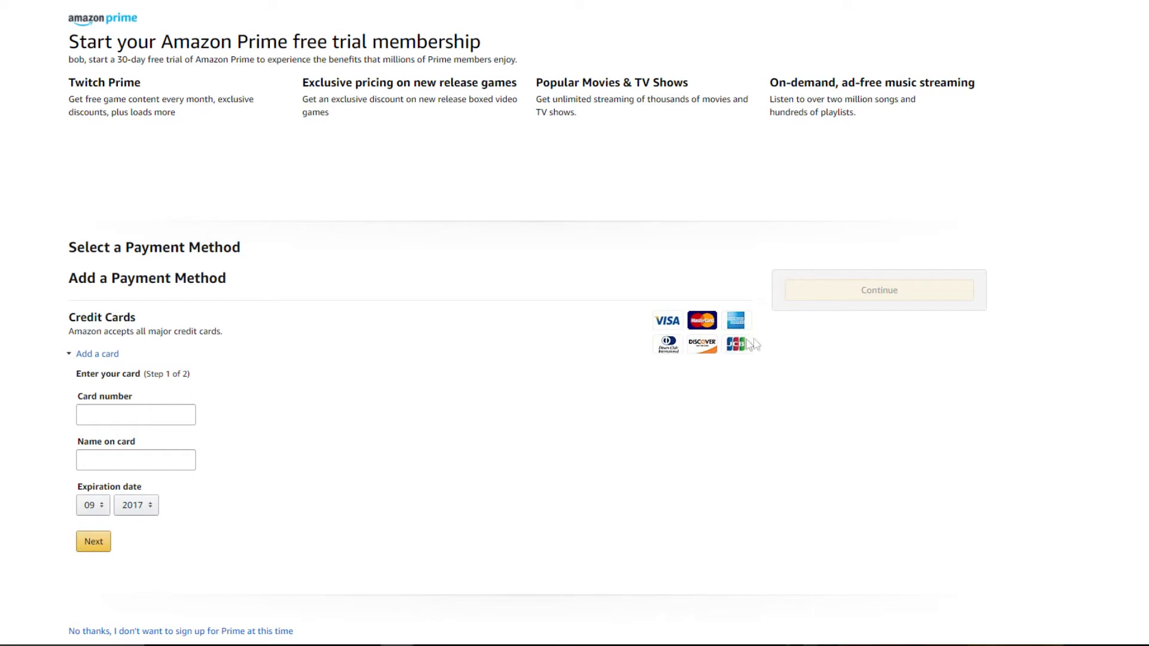
pyautogui.moveTo(630, 329)
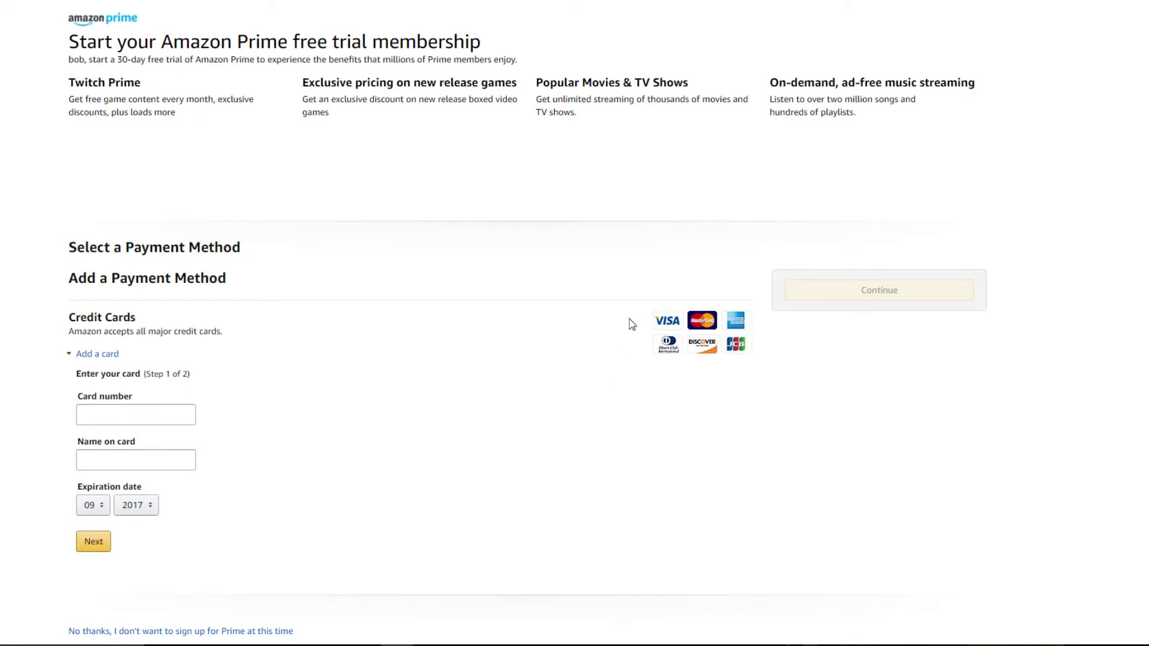
pyautogui.moveTo(581, 330)
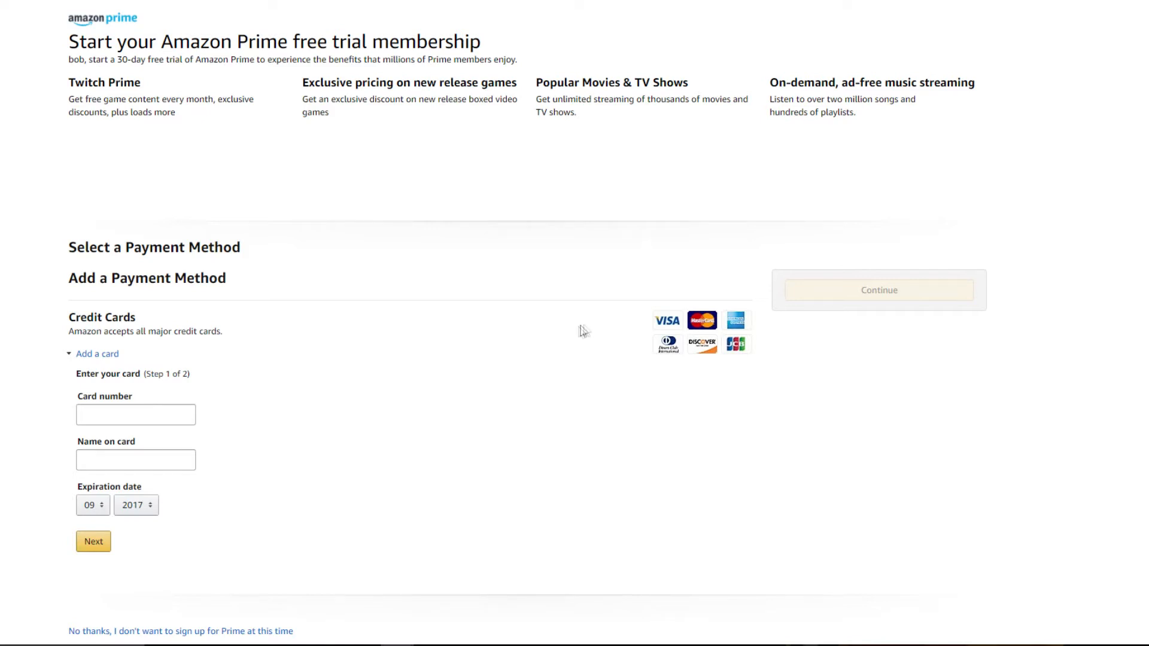
pyautogui.moveTo(530, 343)
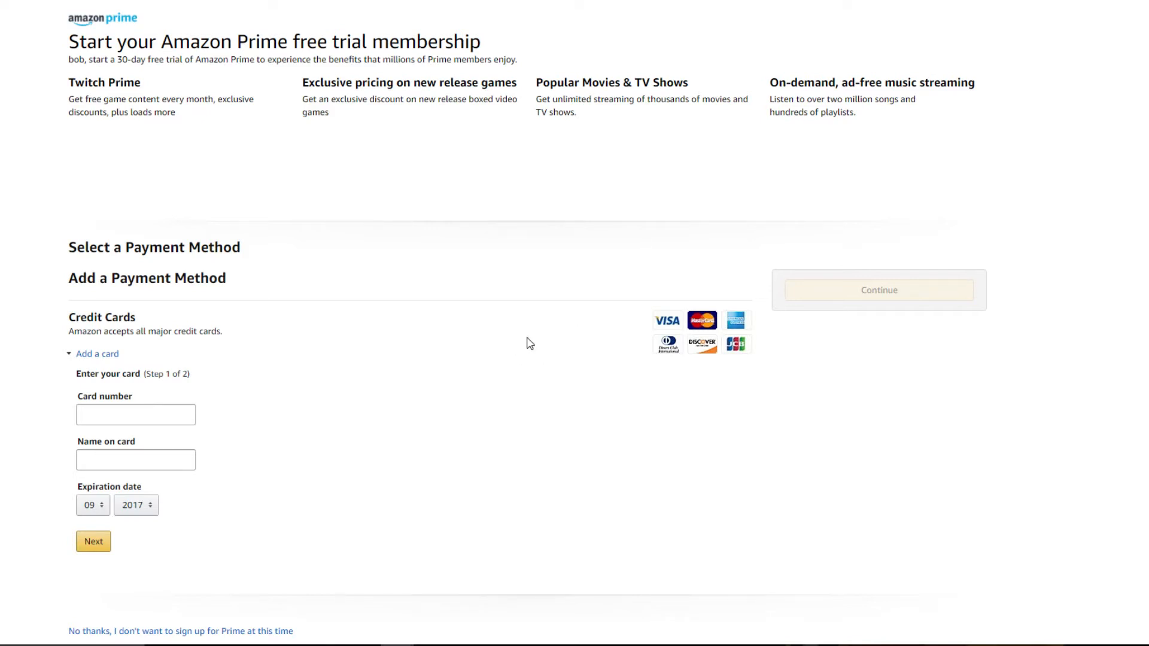
pyautogui.moveTo(527, 310)
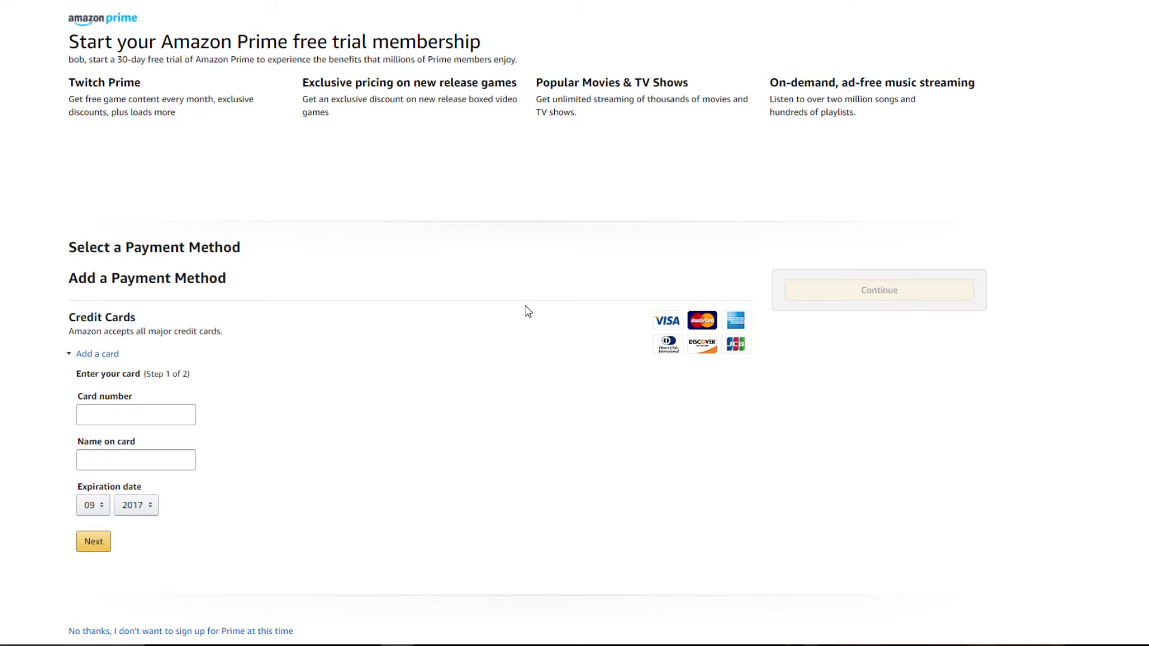
pyautogui.scroll(-3)
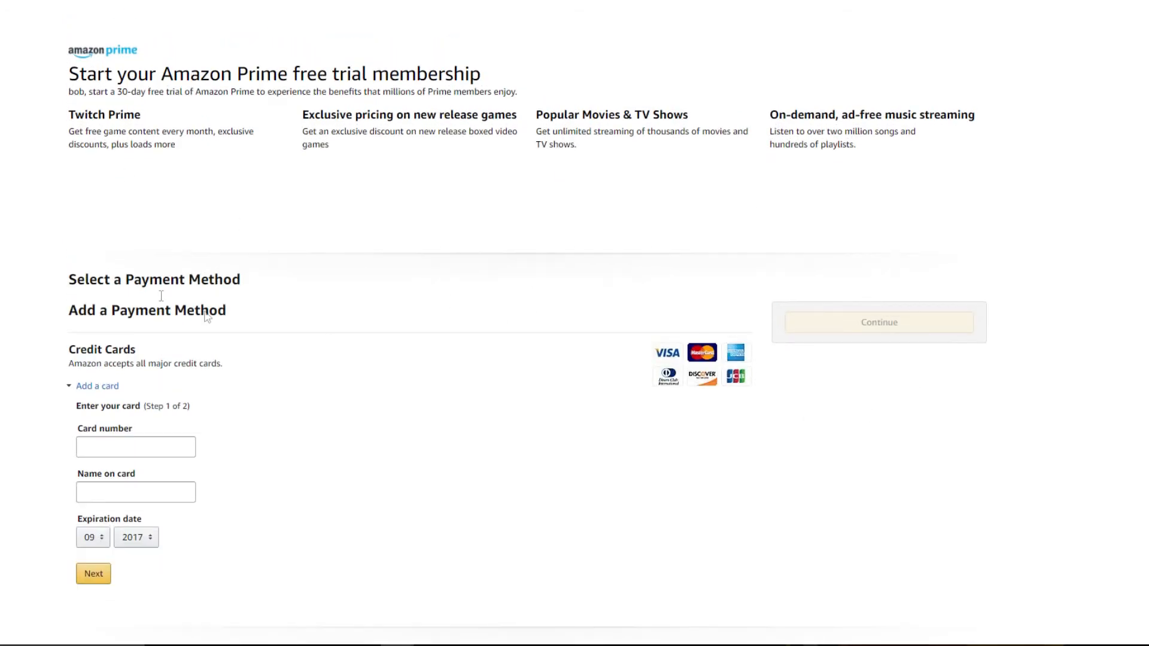
pyautogui.moveTo(675, 385)
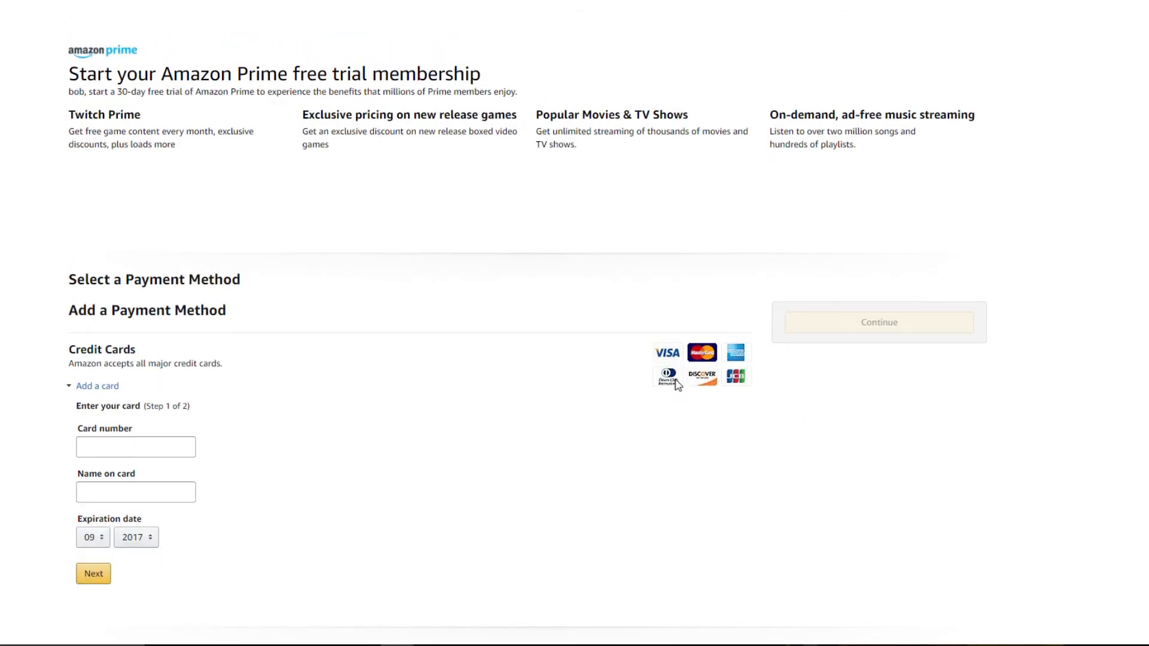
pyautogui.moveTo(110, 300)
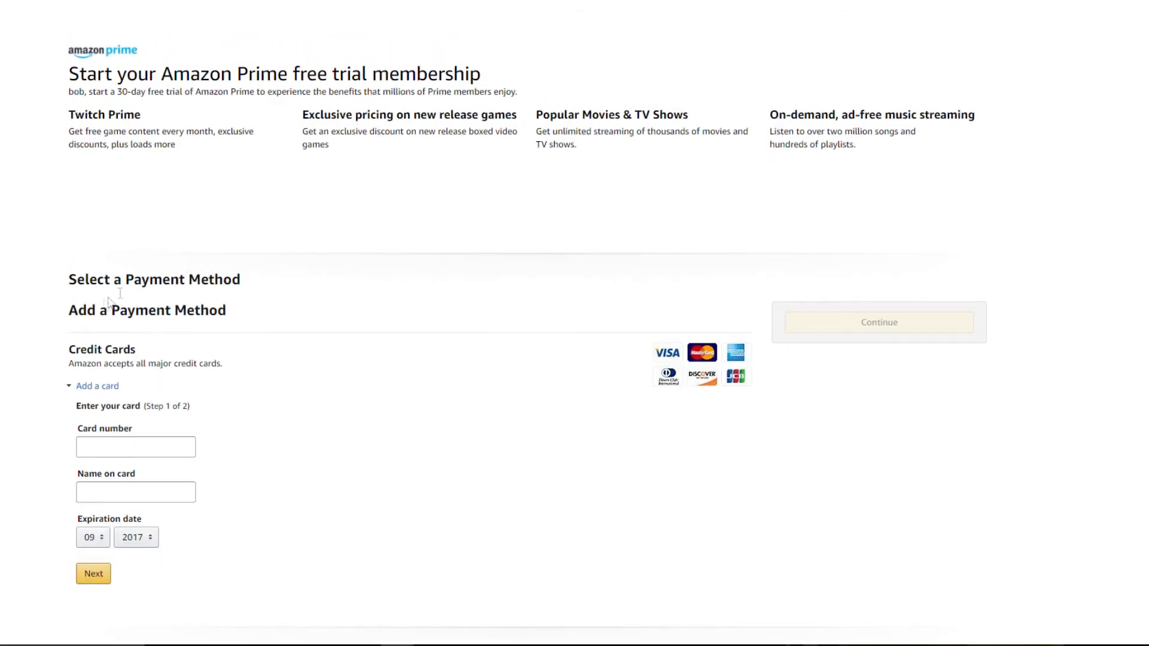
pyautogui.moveTo(165, 418)
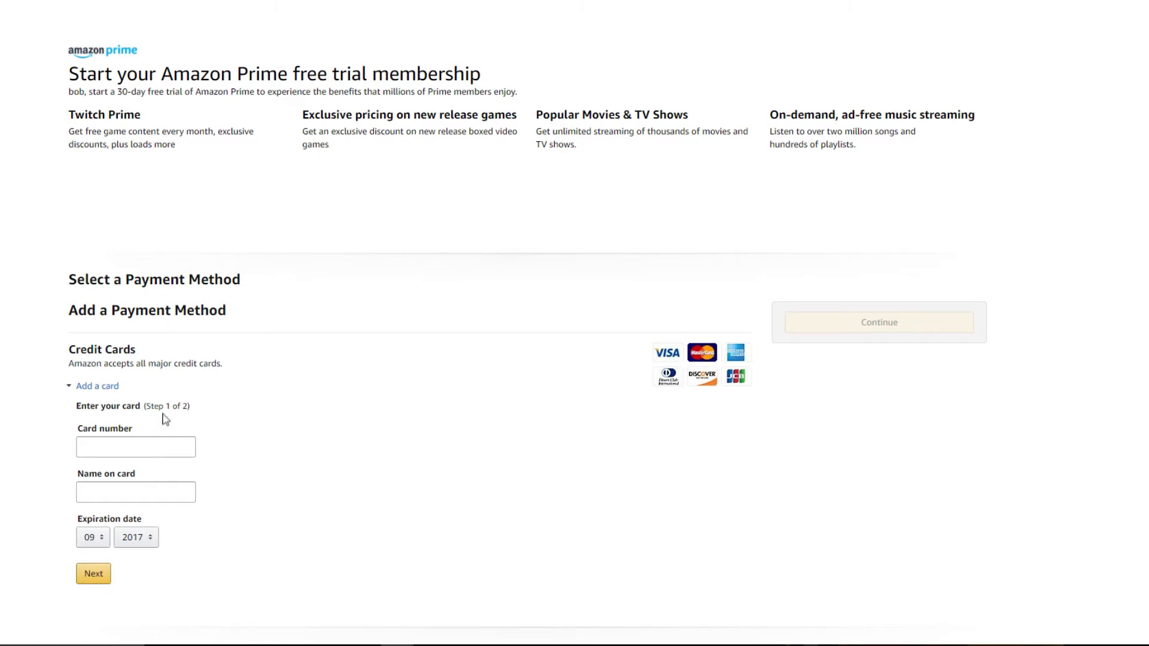
pyautogui.moveTo(183, 385)
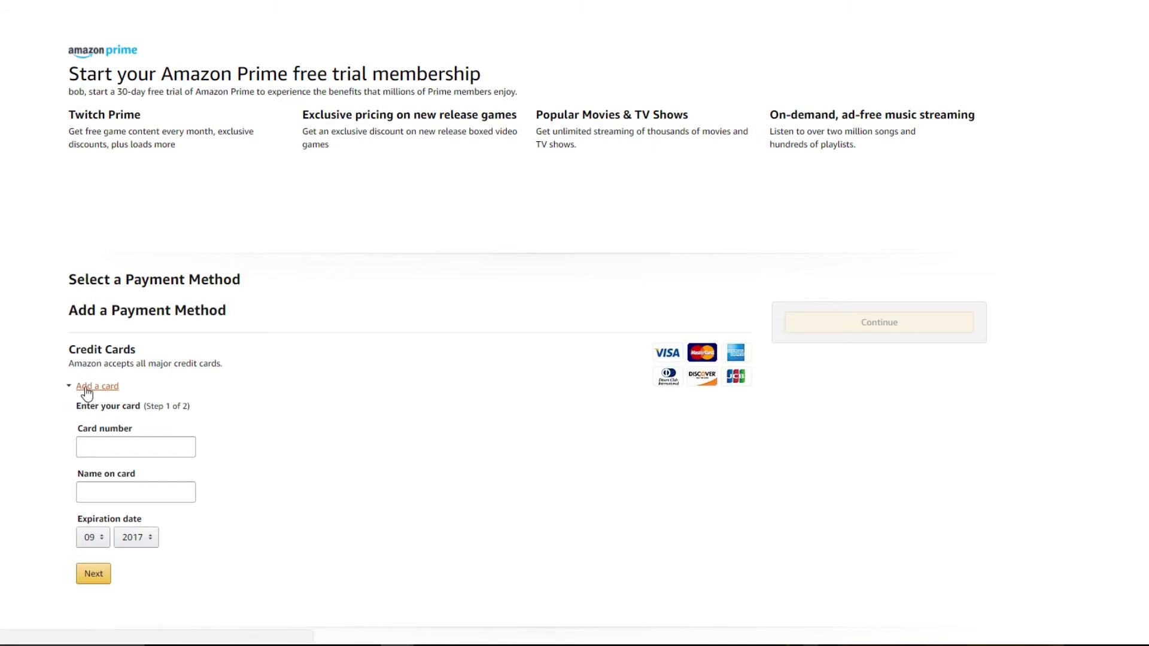
pyautogui.moveTo(101, 516)
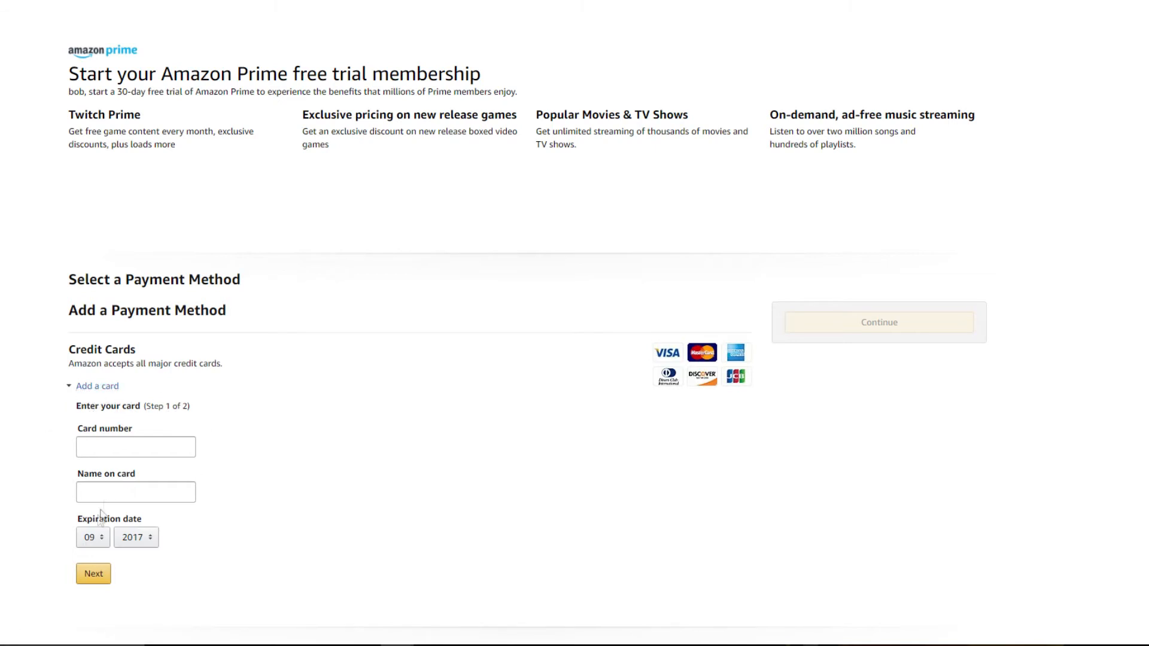
pyautogui.moveTo(404, 428)
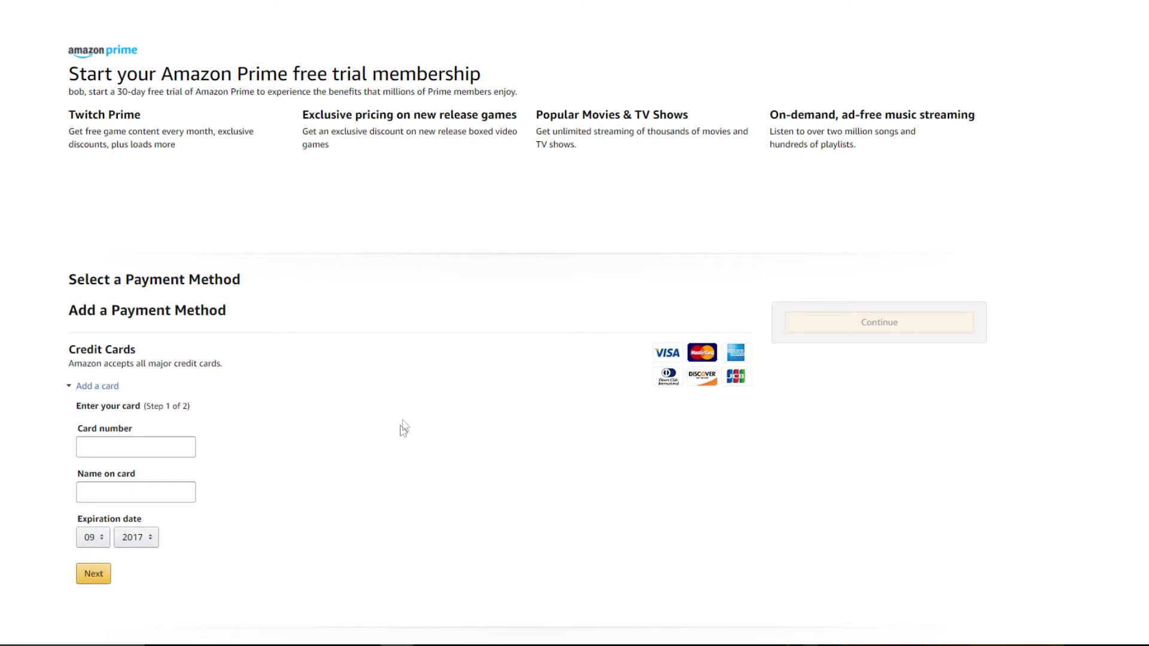
pyautogui.moveTo(386, 370)
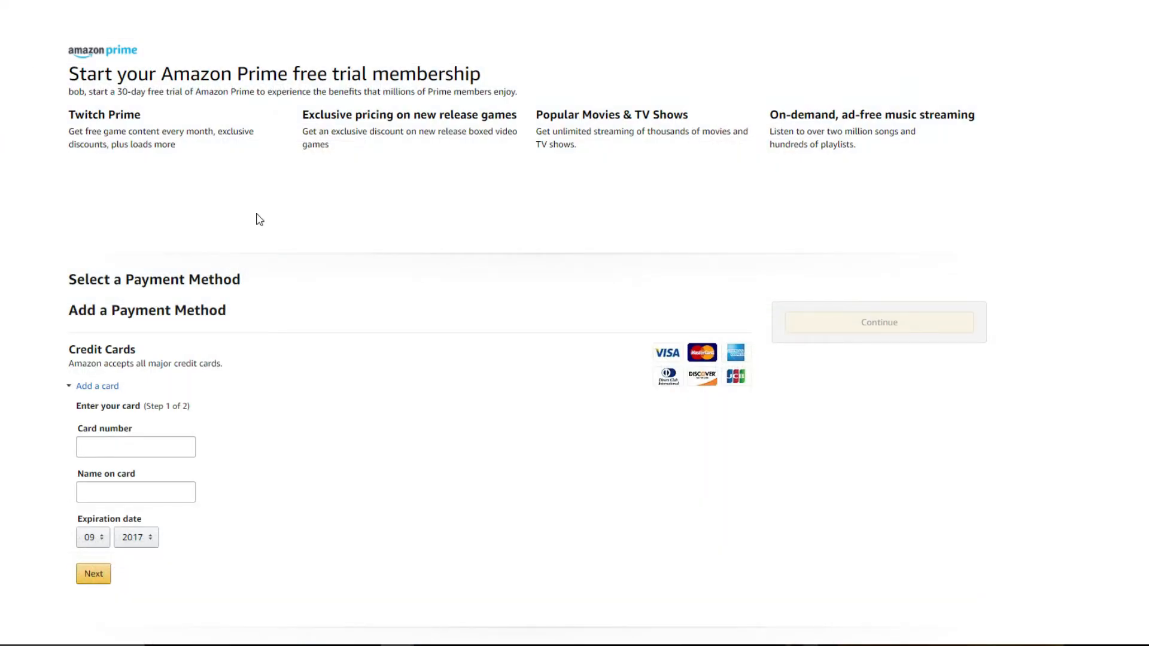
pyautogui.moveTo(293, 193)
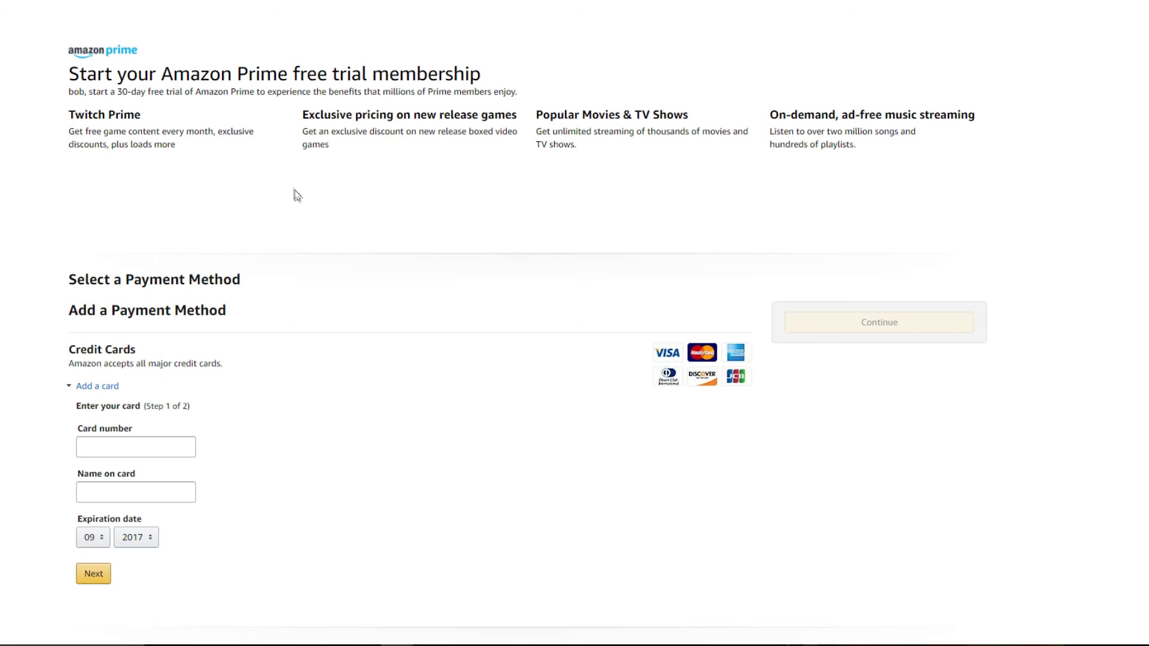
pyautogui.moveTo(108, 201)
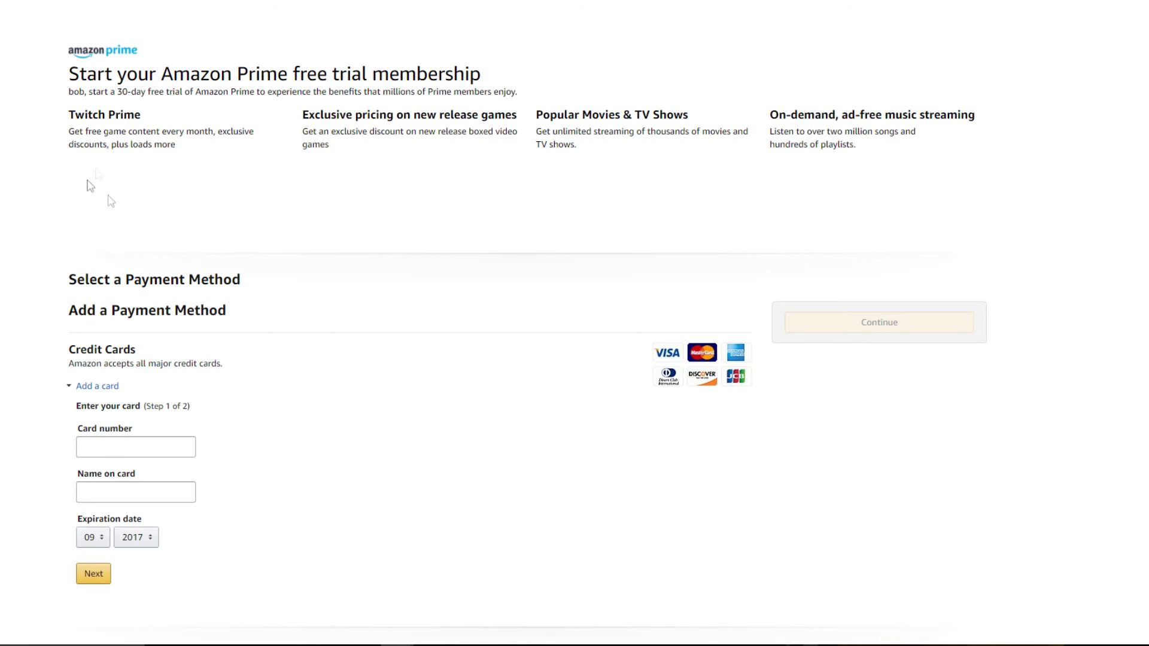
pyautogui.moveTo(148, 308)
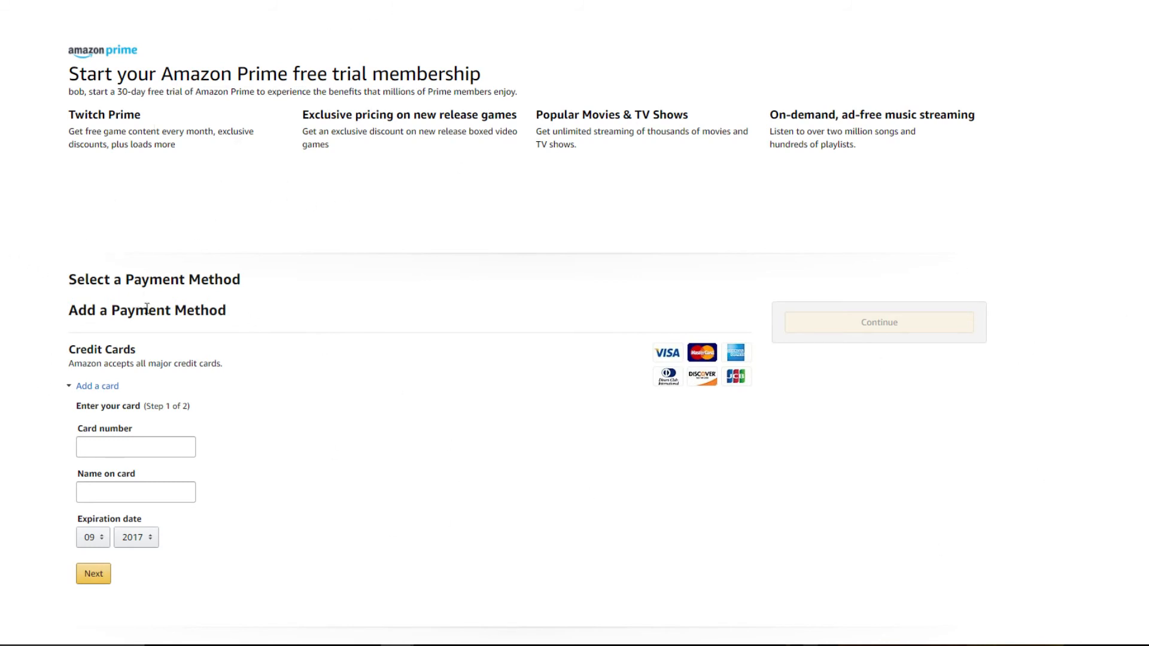
pyautogui.click(136, 414)
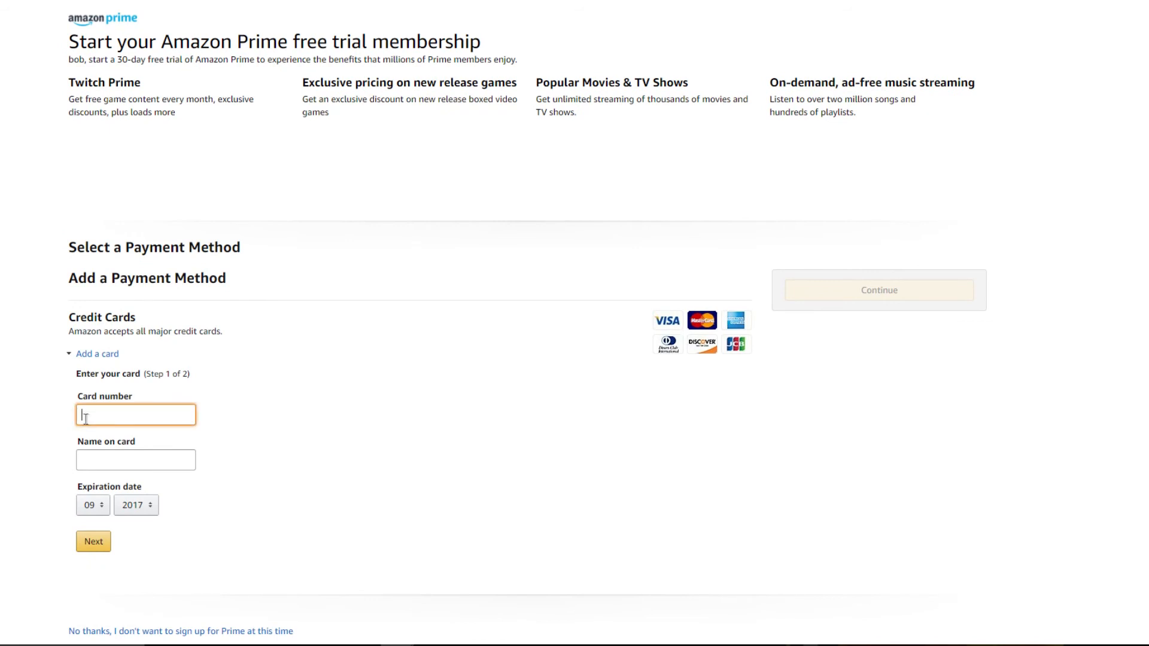
pyautogui.click(136, 459)
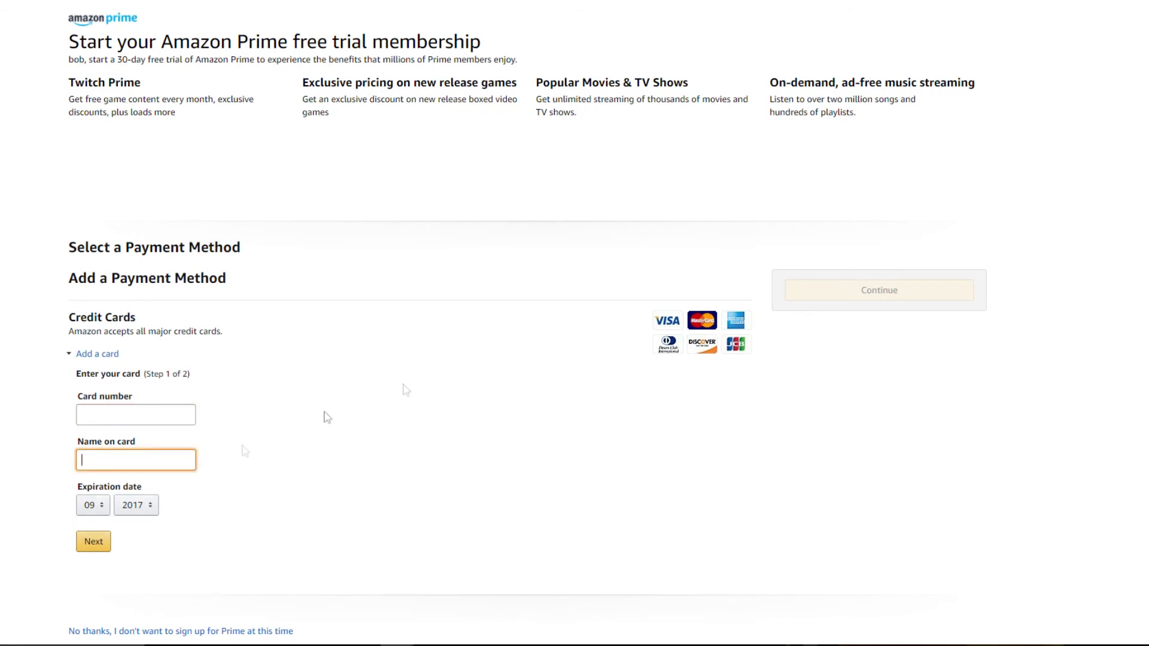
pyautogui.moveTo(685, 310)
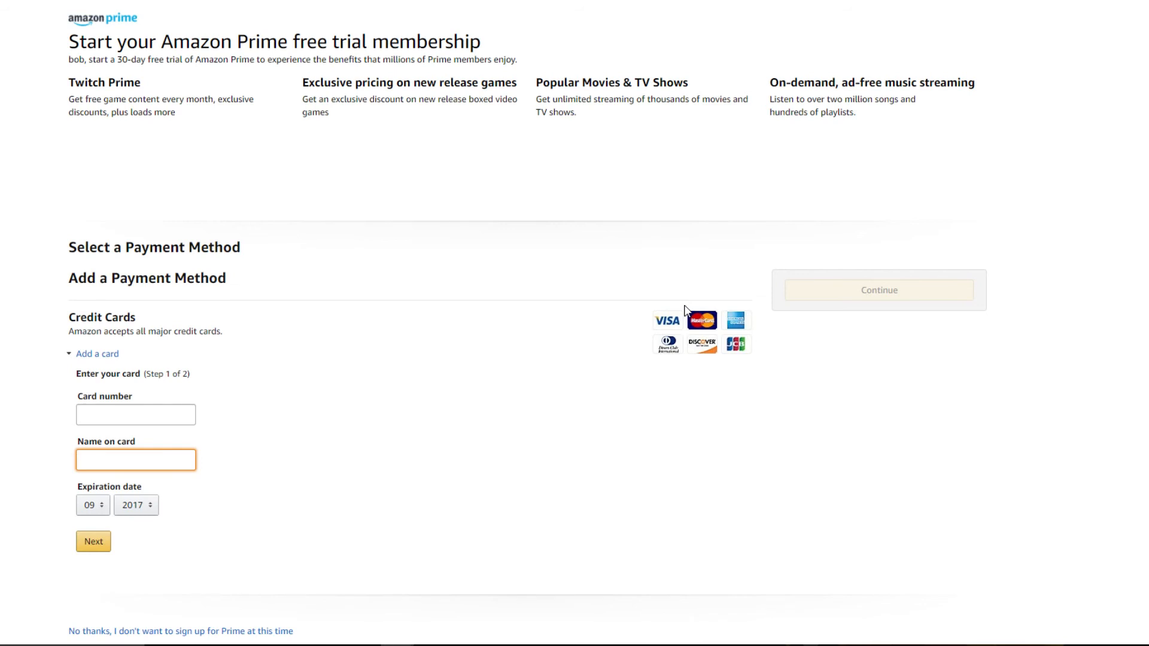
pyautogui.click(136, 459)
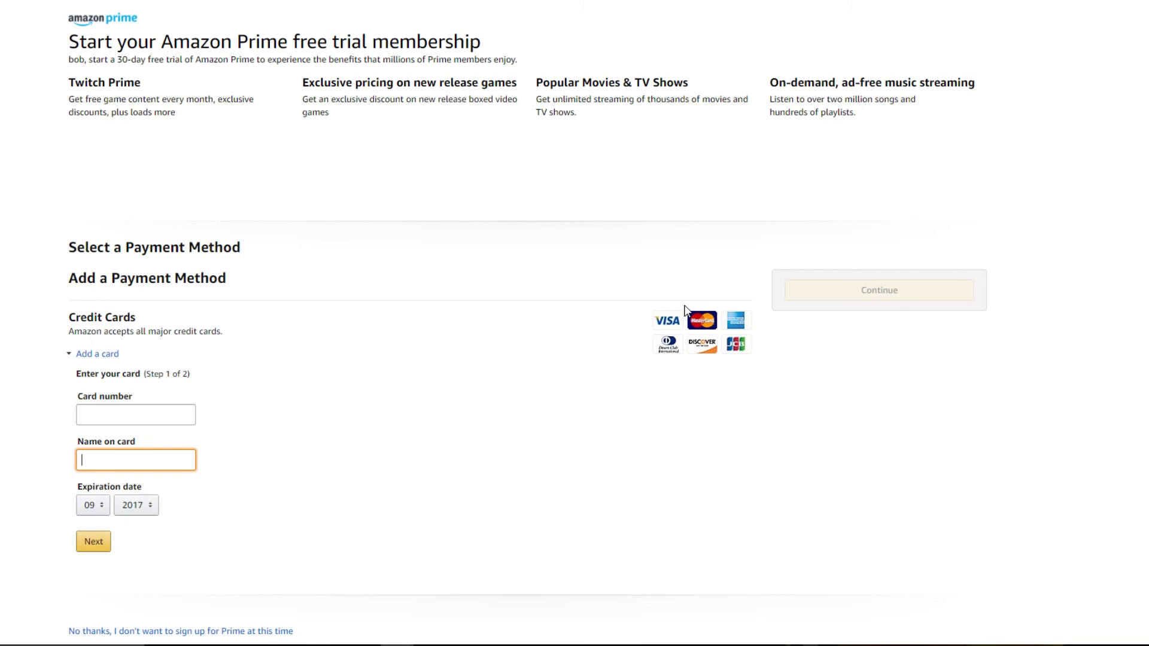
pyautogui.moveTo(939, 356)
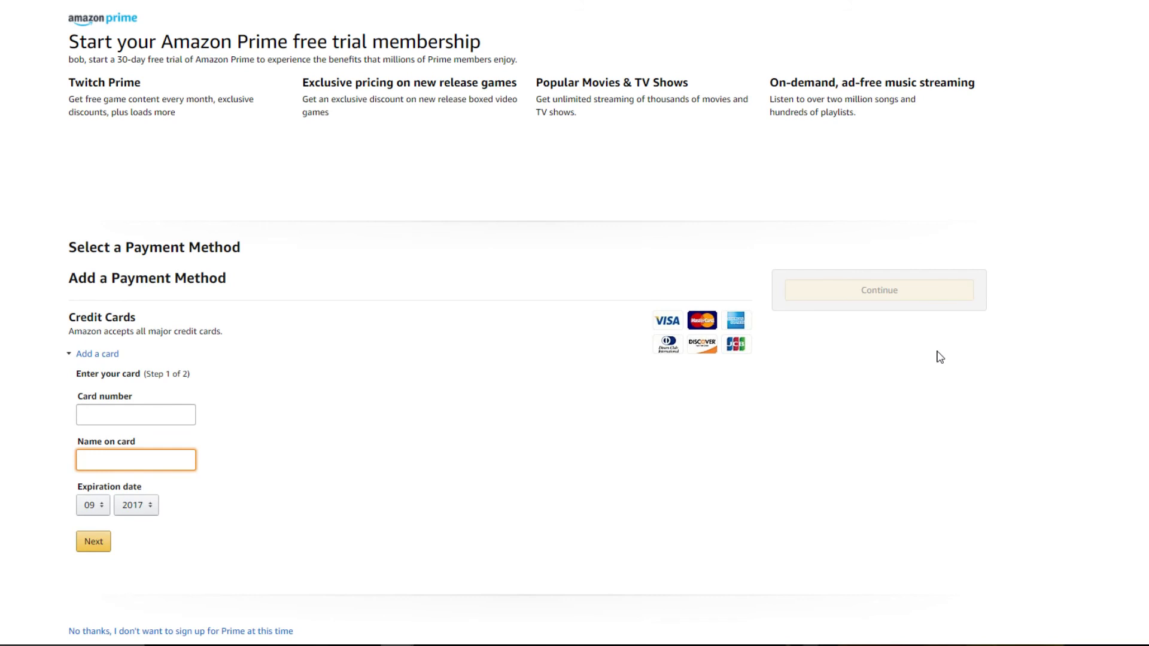
pyautogui.click(136, 460)
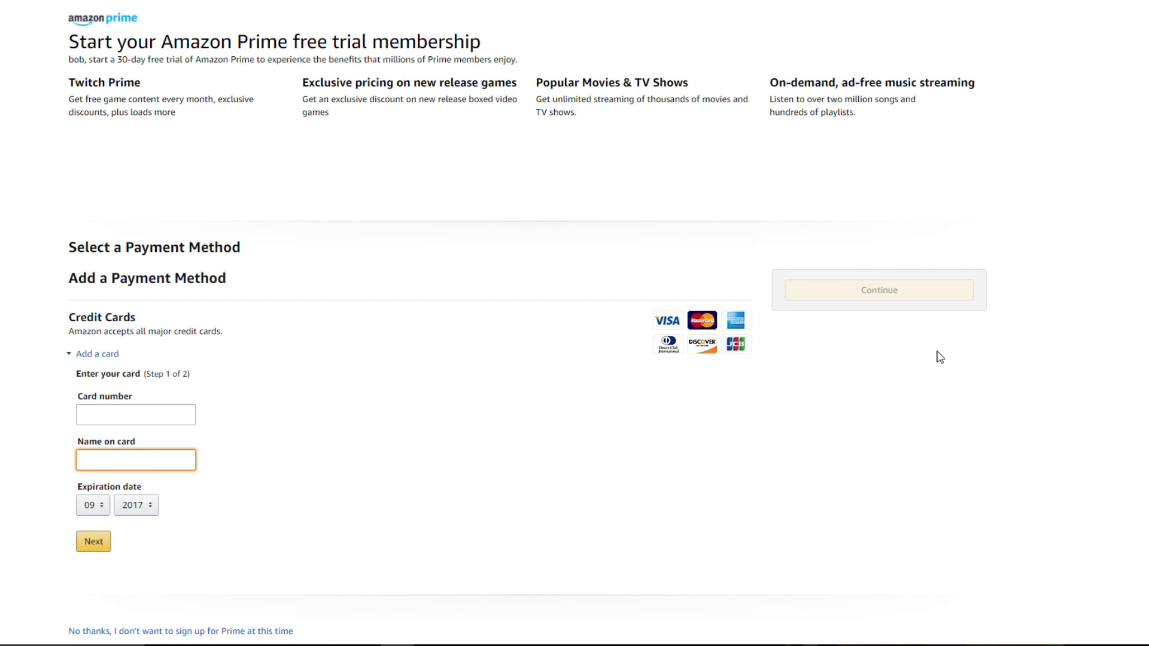
pyautogui.click(136, 459)
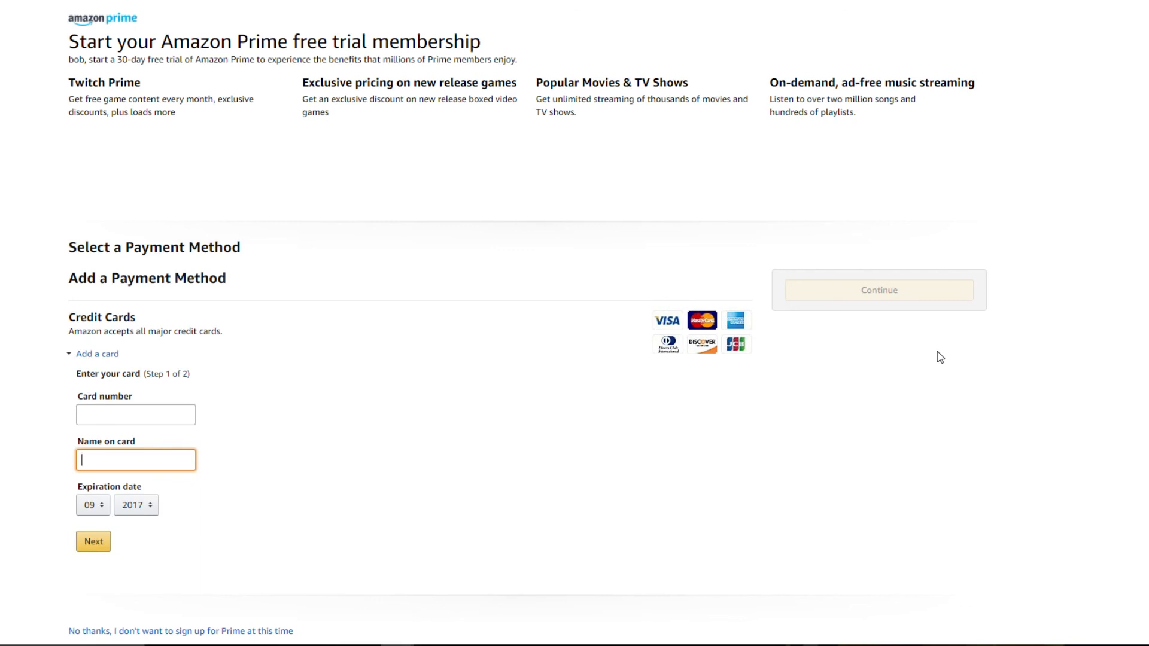
pyautogui.moveTo(580, 188)
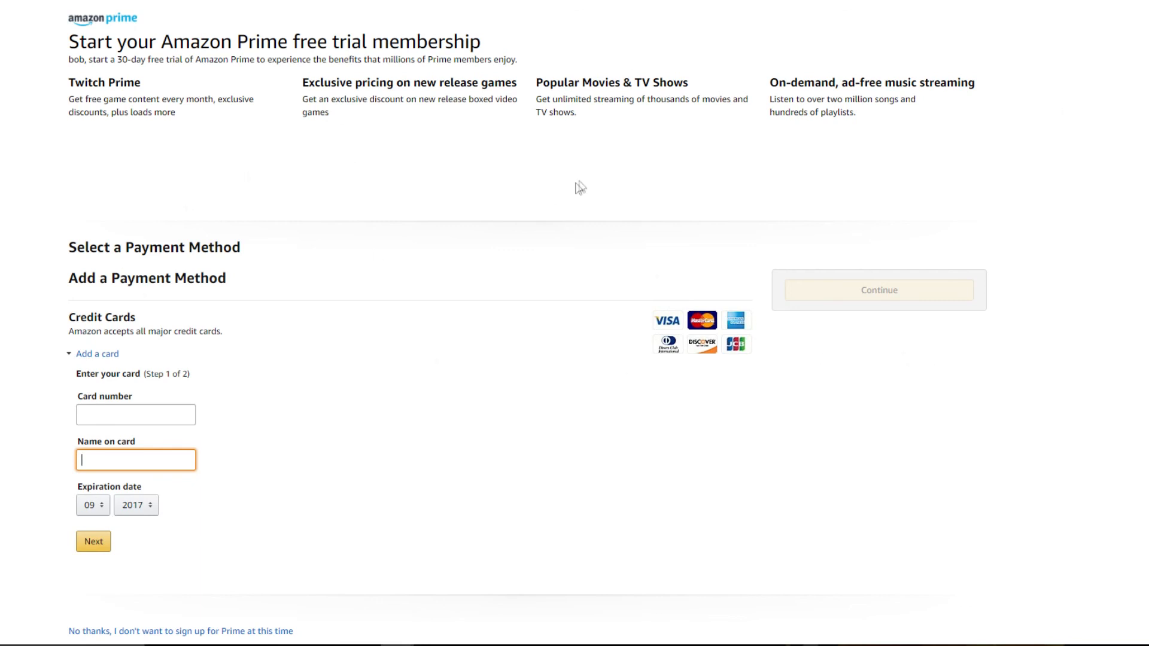
pyautogui.moveTo(642, 160)
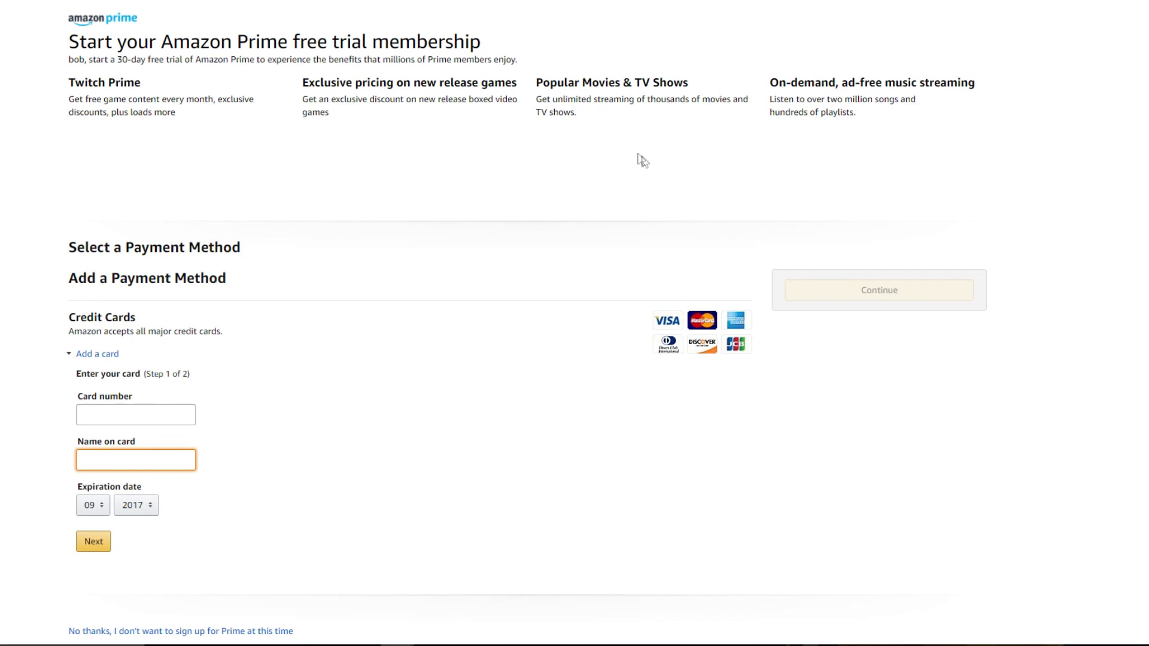